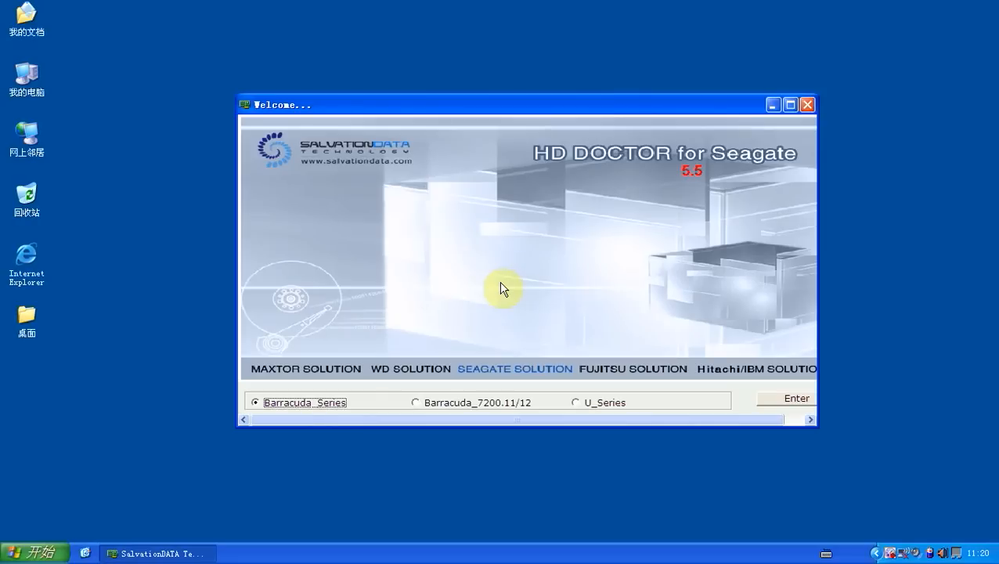
pyautogui.moveTo(656, 303)
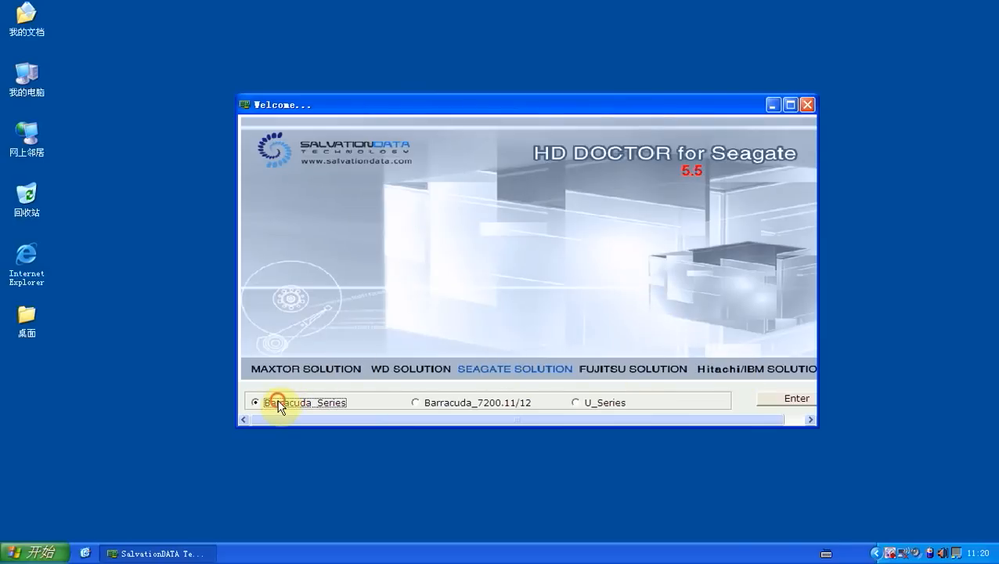
pyautogui.moveTo(781, 401)
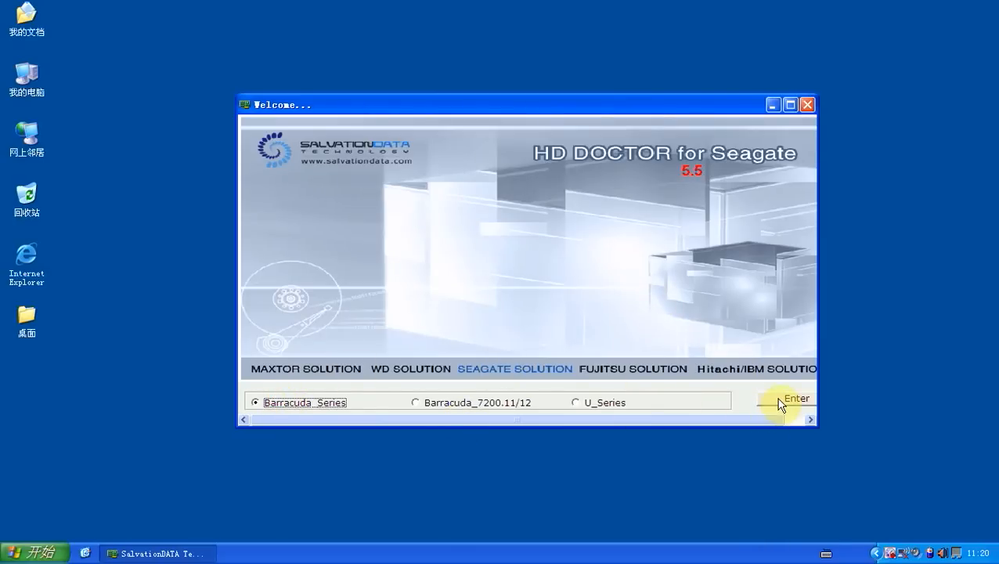
# Enter the Barracuda series workspace and maximize the HD Doctor window
pyautogui.click(796, 399)
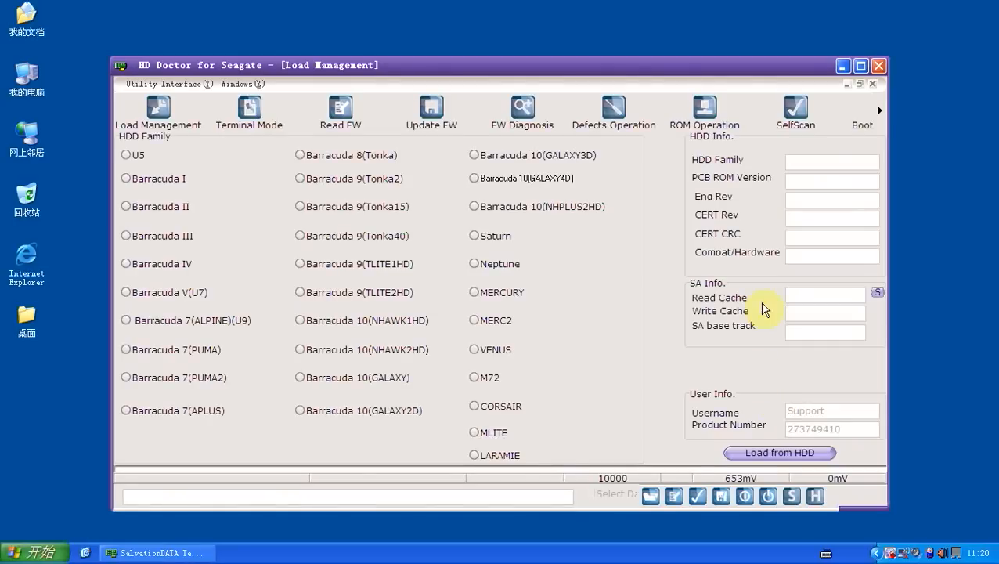
pyautogui.click(860, 65)
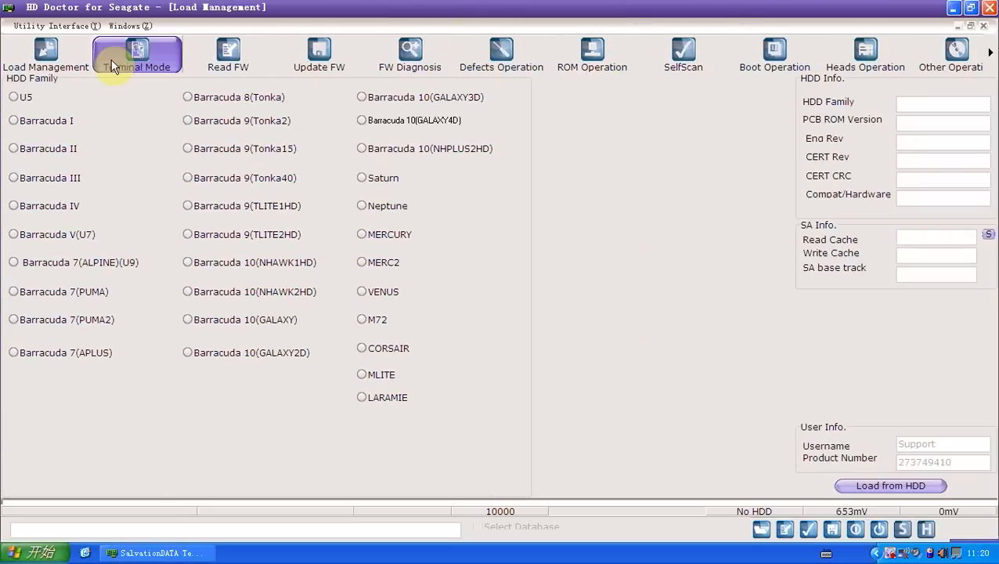
# Power on the drive in Terminal Mode to see its NHAWK boot output
pyautogui.click(136, 55)
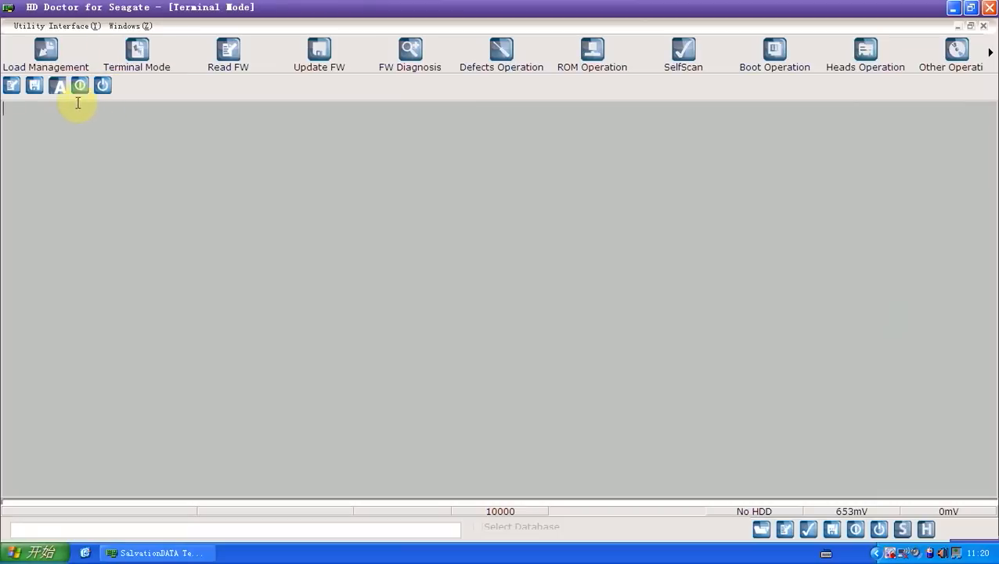
pyautogui.click(80, 86)
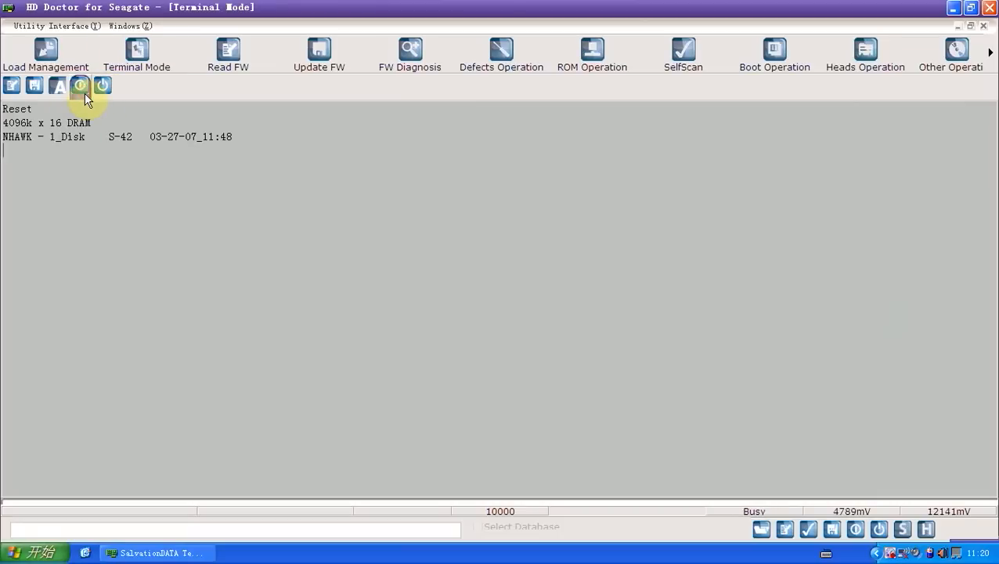
pyautogui.click(80, 84)
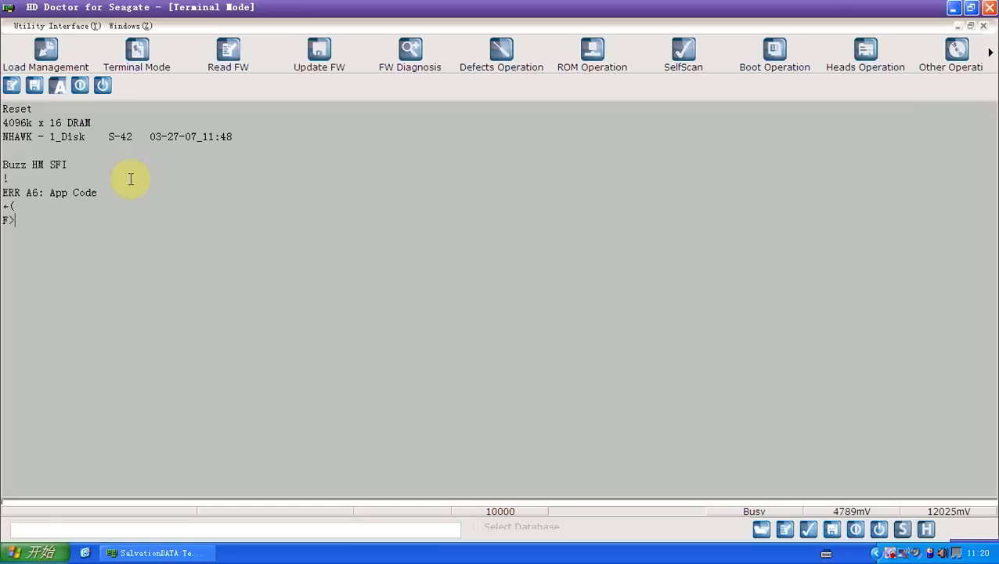
pyautogui.moveTo(42, 194)
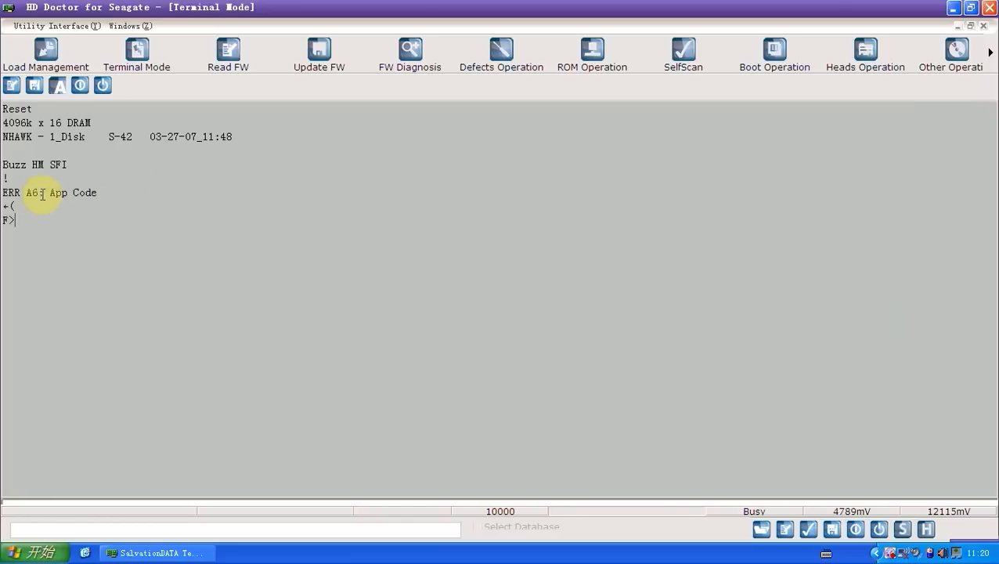
pyautogui.moveTo(122, 193)
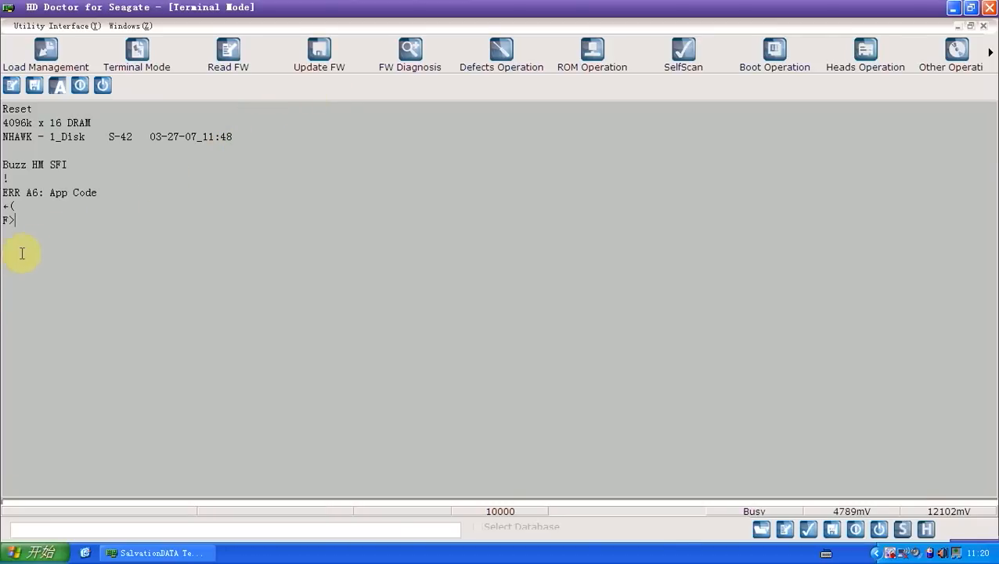
pyautogui.moveTo(78, 226)
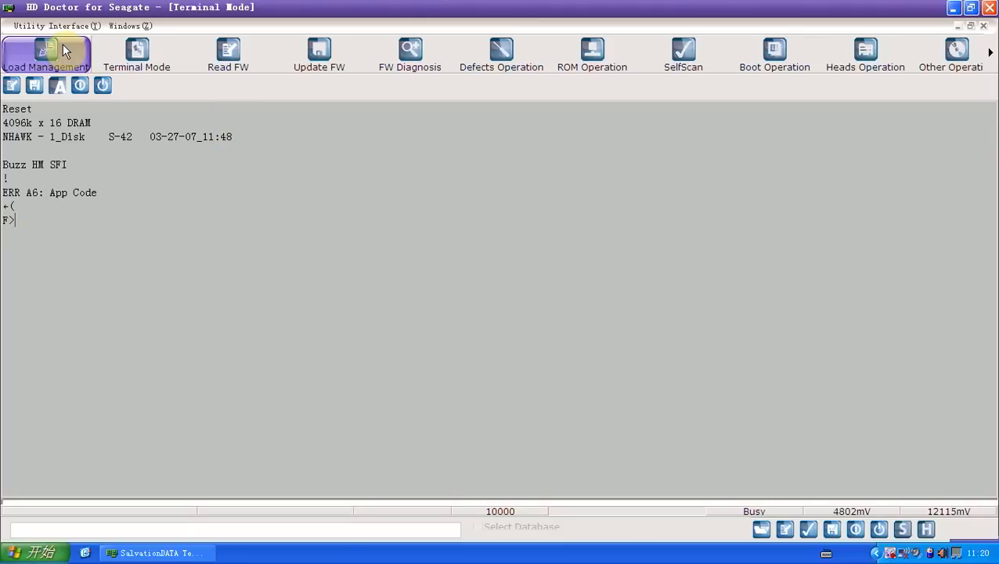
# Choose Barracuda 10 (NHAWK1HD) in Load Management and return to the terminal output
pyautogui.click(45, 55)
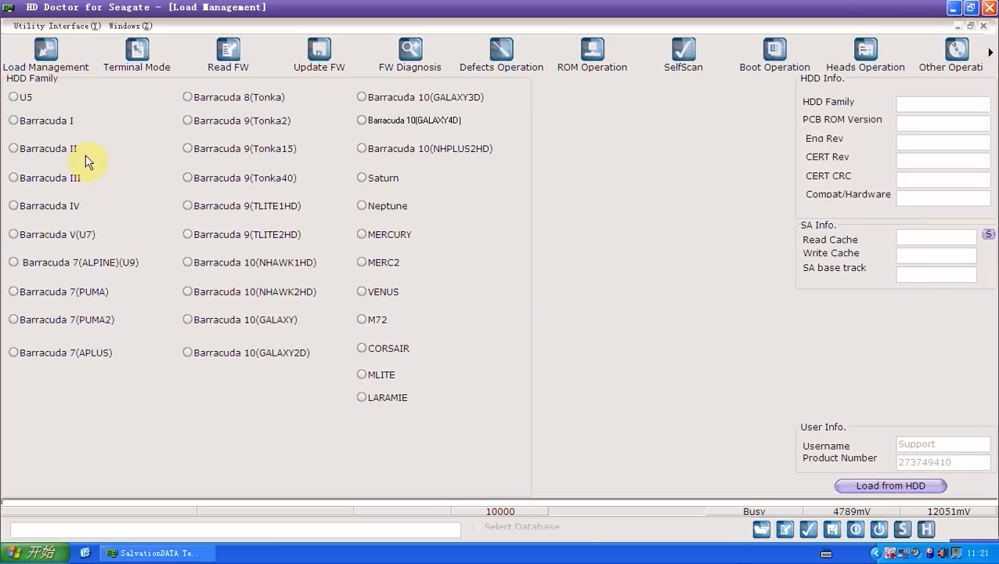
pyautogui.moveTo(130, 124)
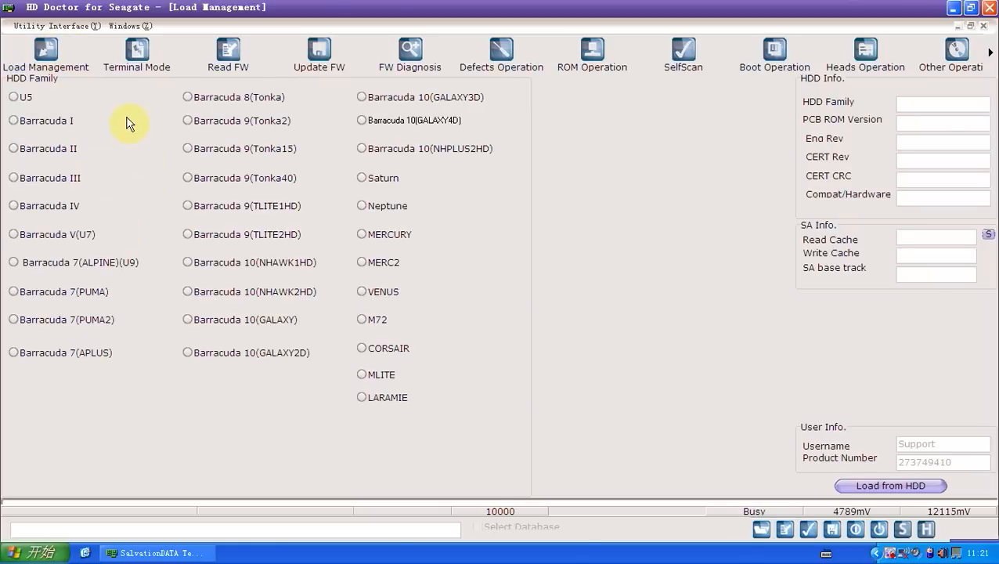
pyautogui.moveTo(186, 279)
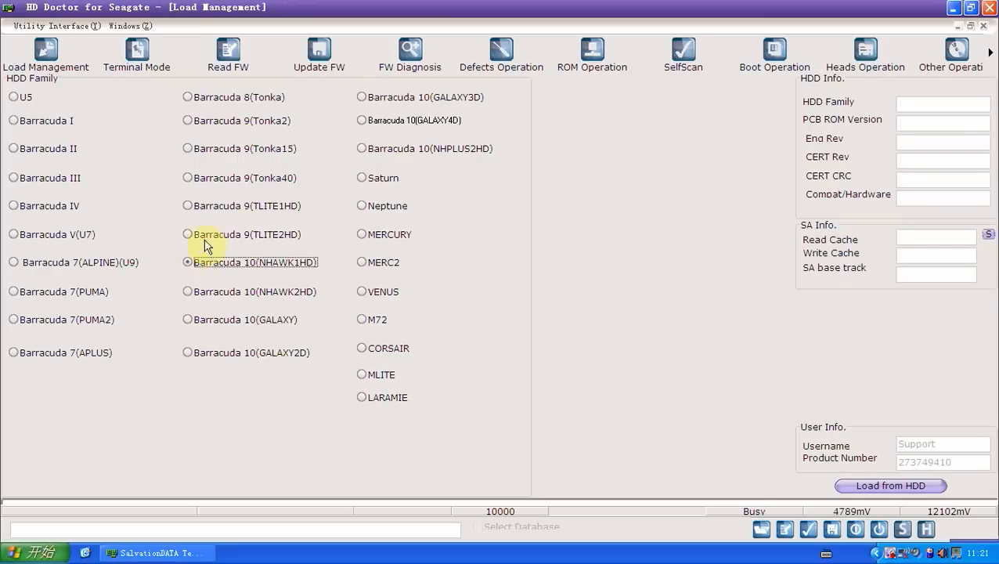
pyautogui.click(136, 53)
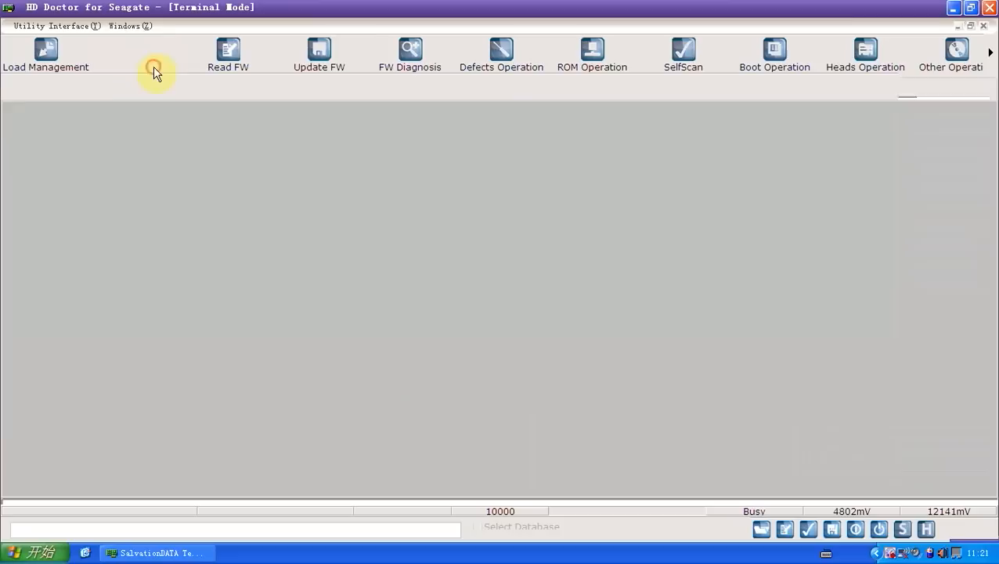
pyautogui.click(137, 53)
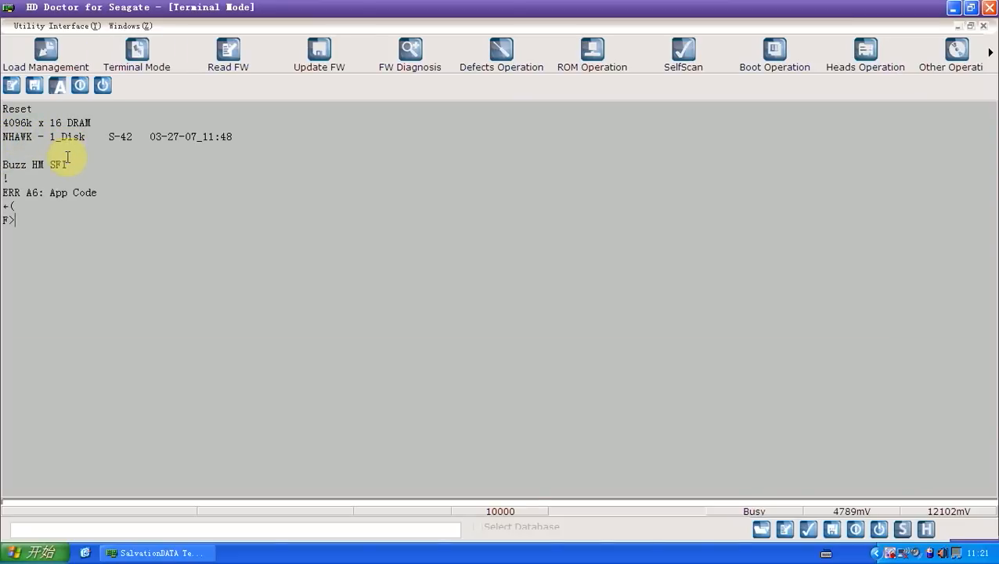
pyautogui.moveTo(162, 198)
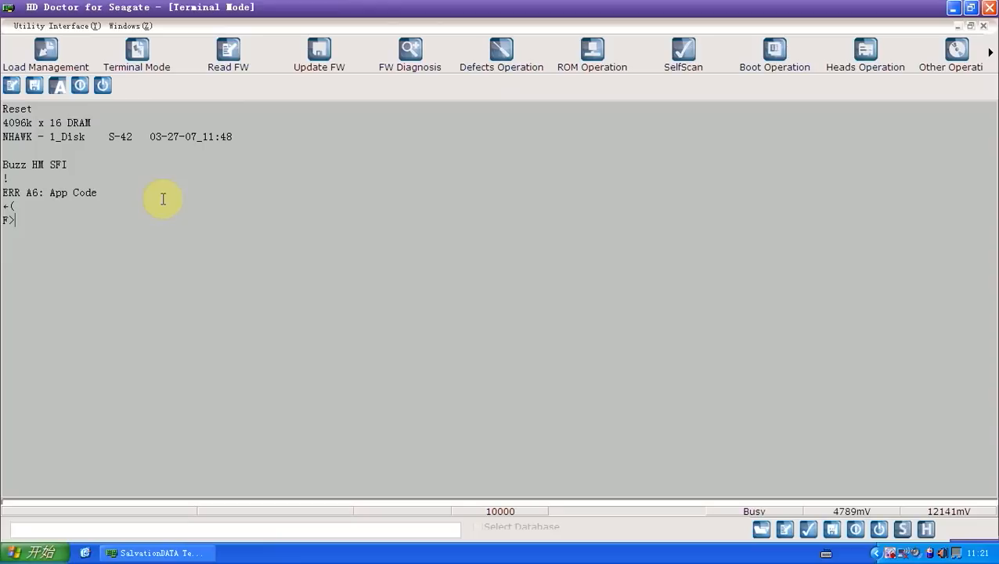
pyautogui.moveTo(160, 195)
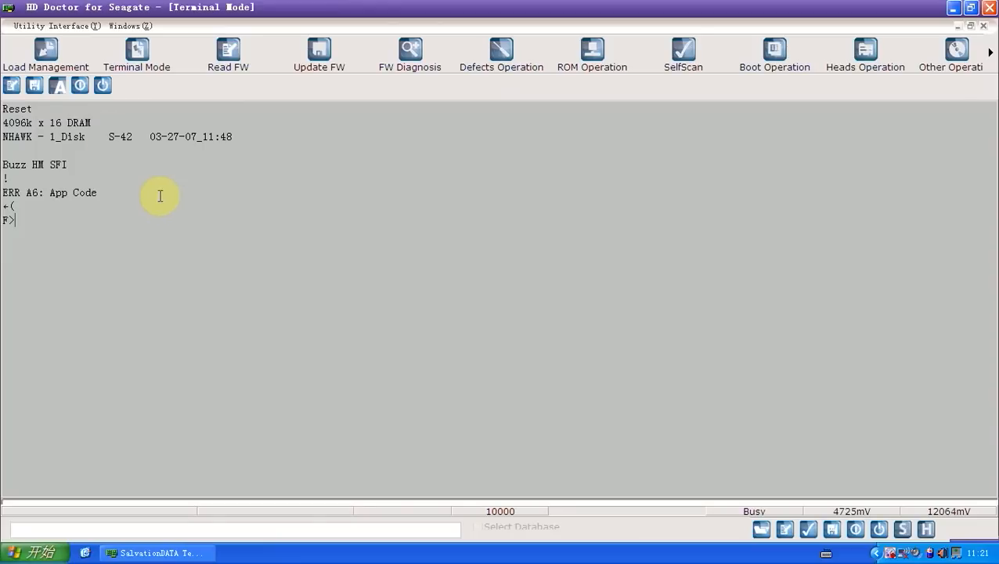
pyautogui.click(46, 51)
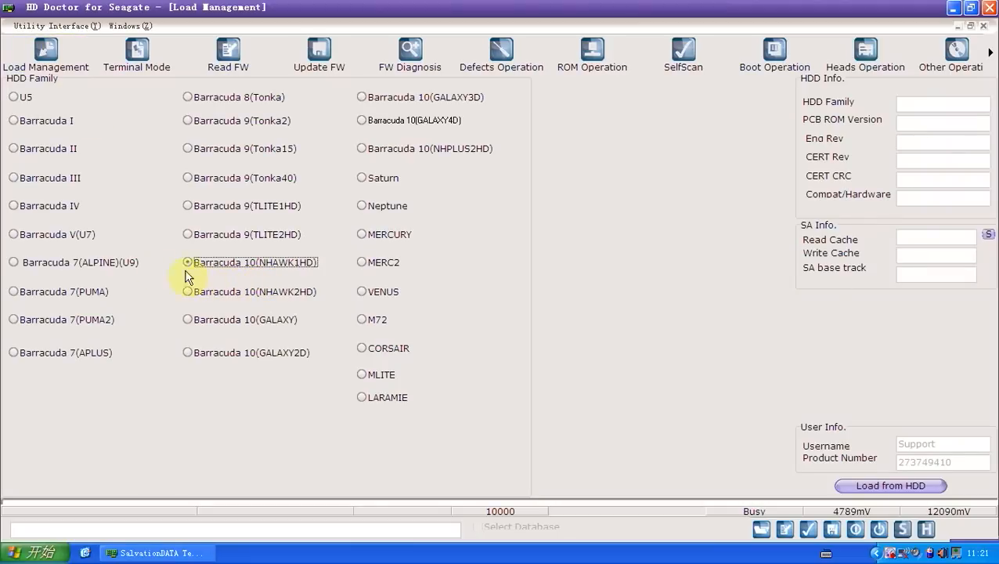
pyautogui.moveTo(136, 53)
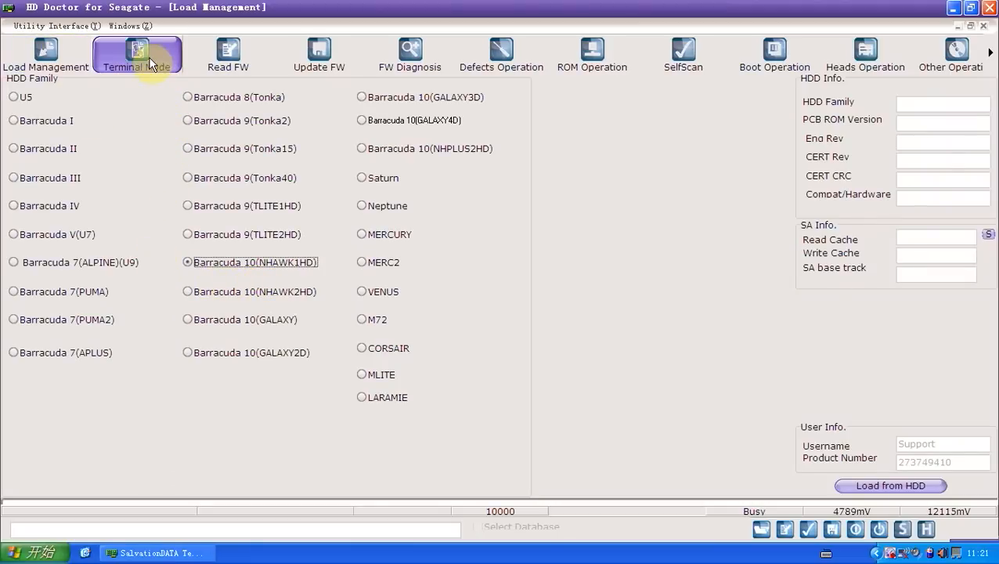
pyautogui.click(137, 53)
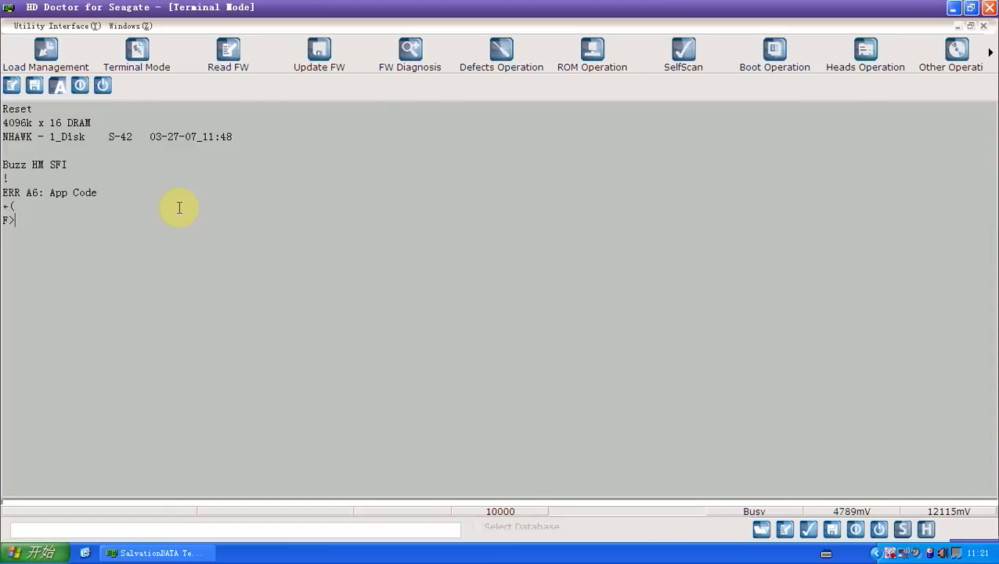
pyautogui.moveTo(230, 170)
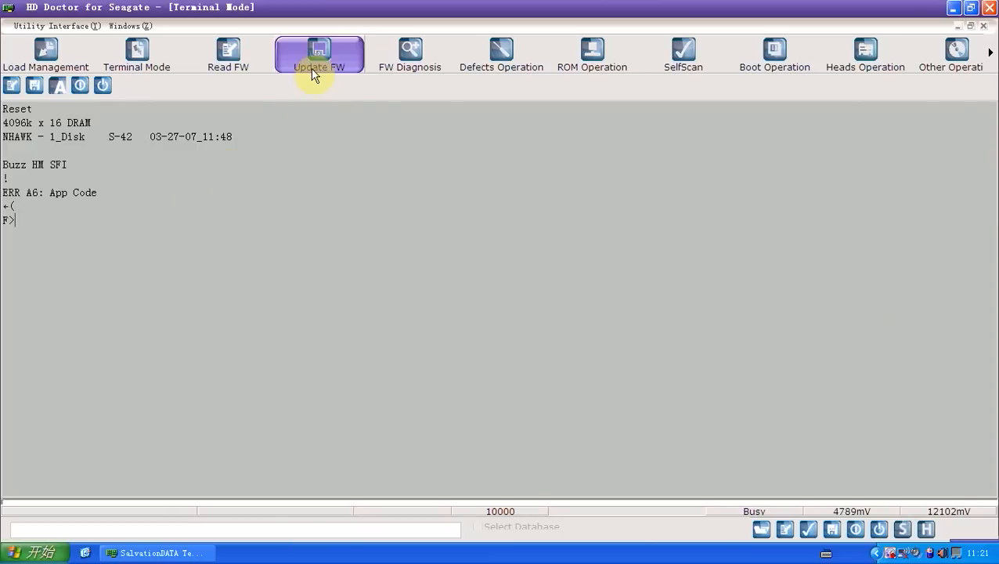
# Look over the firmware update modules, then show the Boot Operation page
pyautogui.click(319, 53)
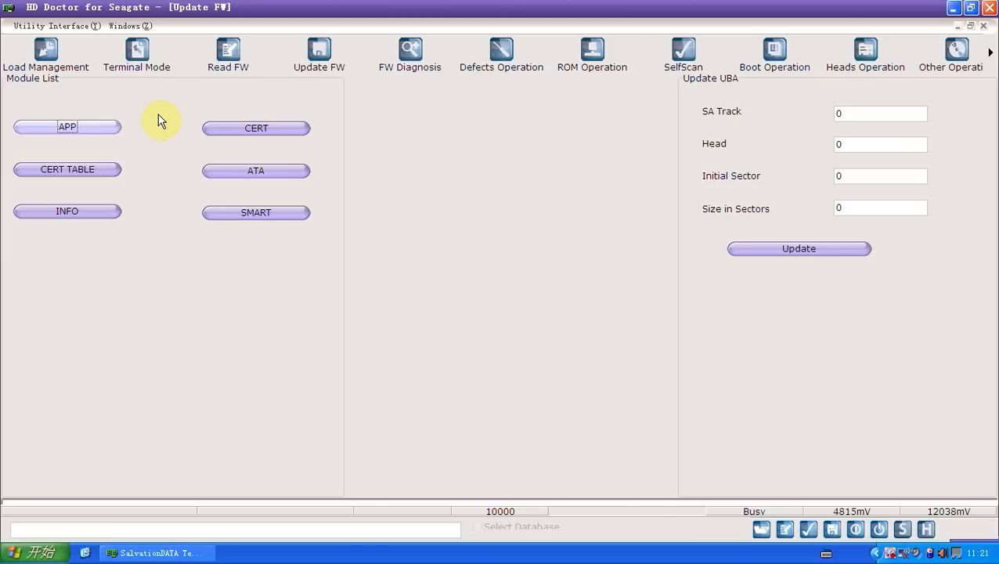
pyautogui.moveTo(605, 148)
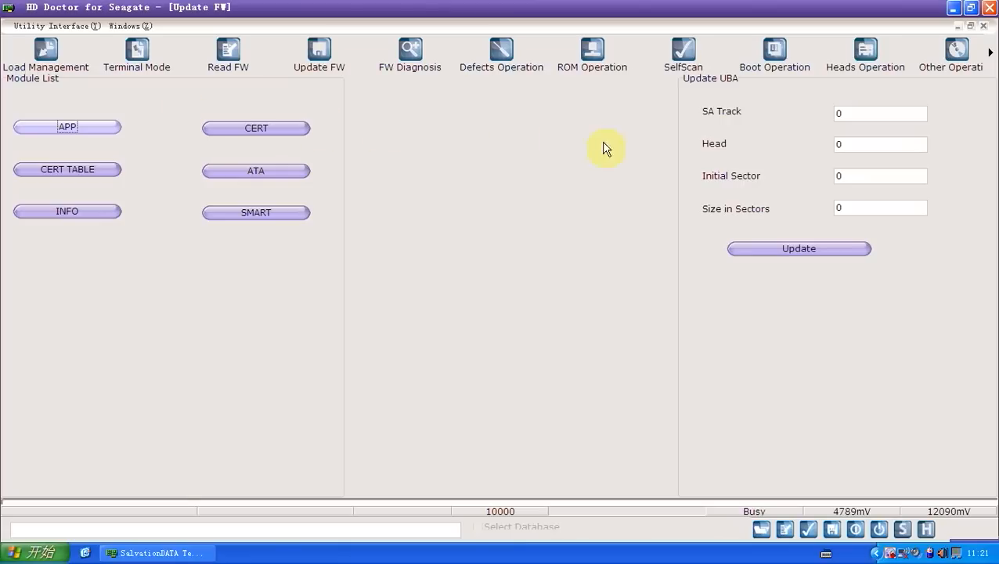
pyautogui.click(774, 55)
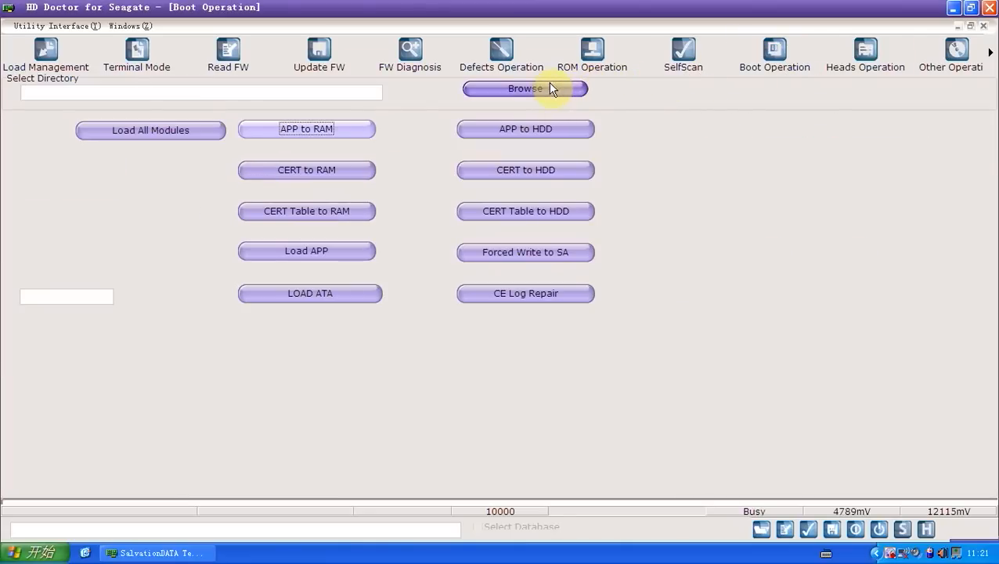
pyautogui.moveTo(462, 104)
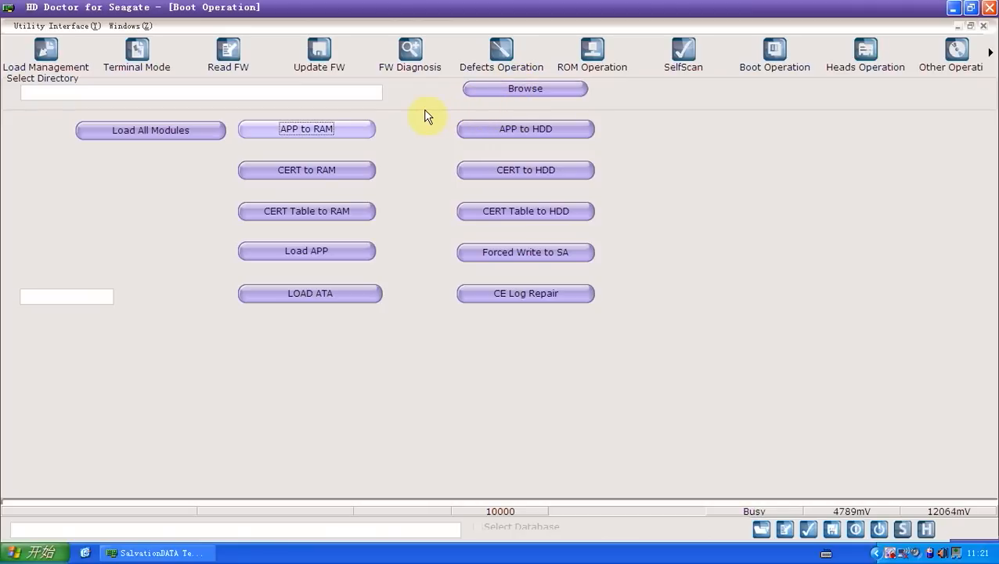
pyautogui.moveTo(433, 116)
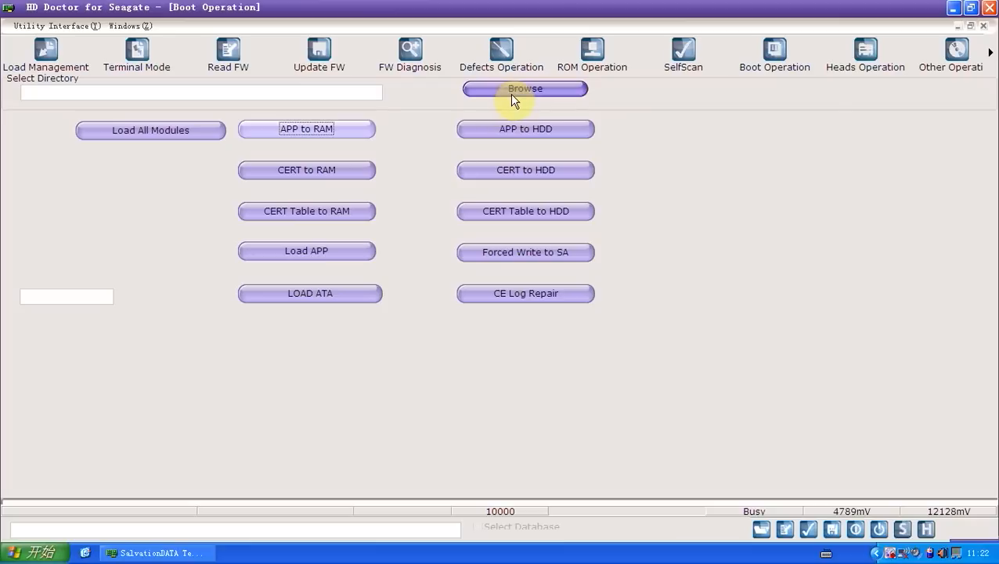
# Browse to drive D: and open the SalvationDATA Technology folder
pyautogui.click(524, 88)
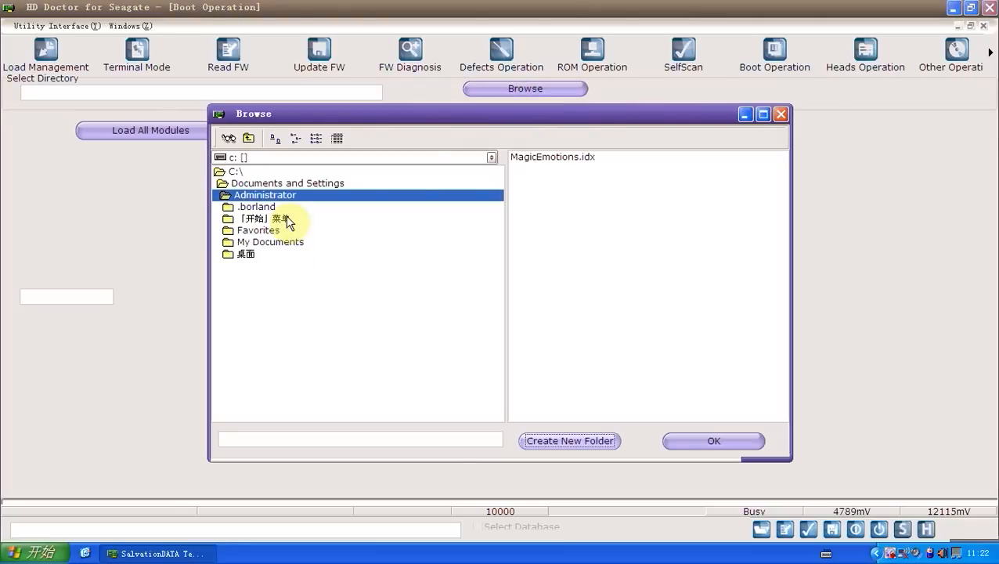
pyautogui.click(491, 156)
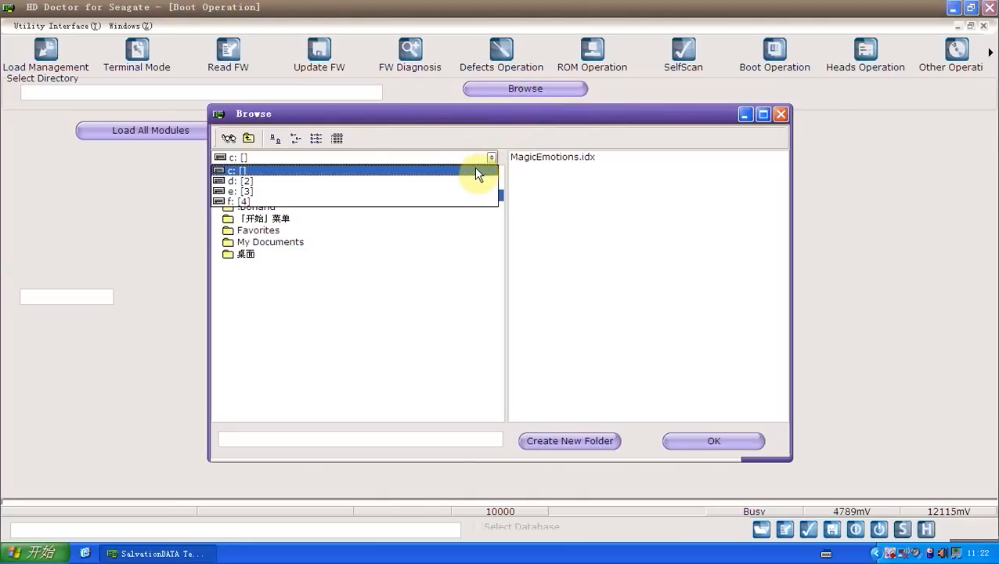
pyautogui.click(239, 181)
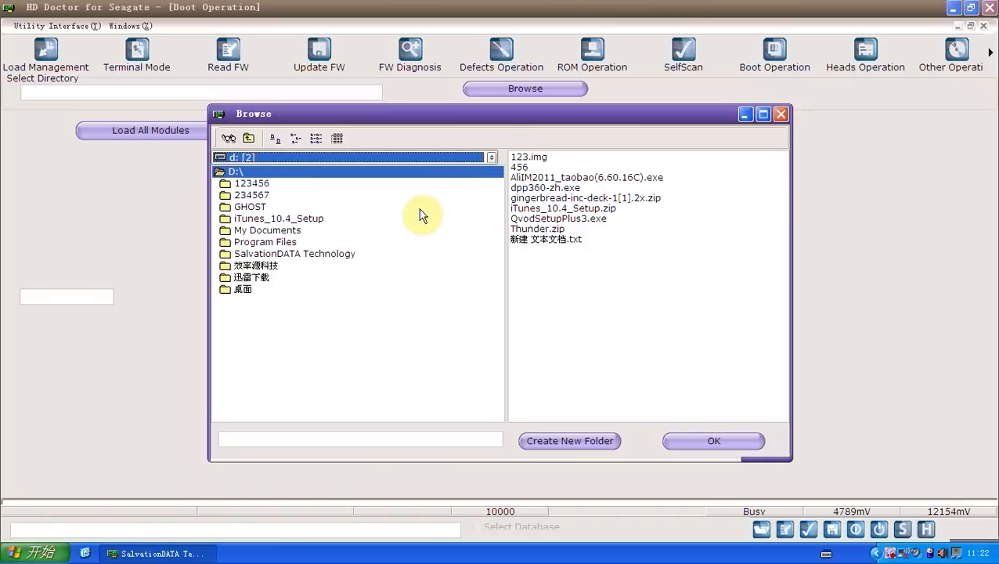
pyautogui.click(294, 254)
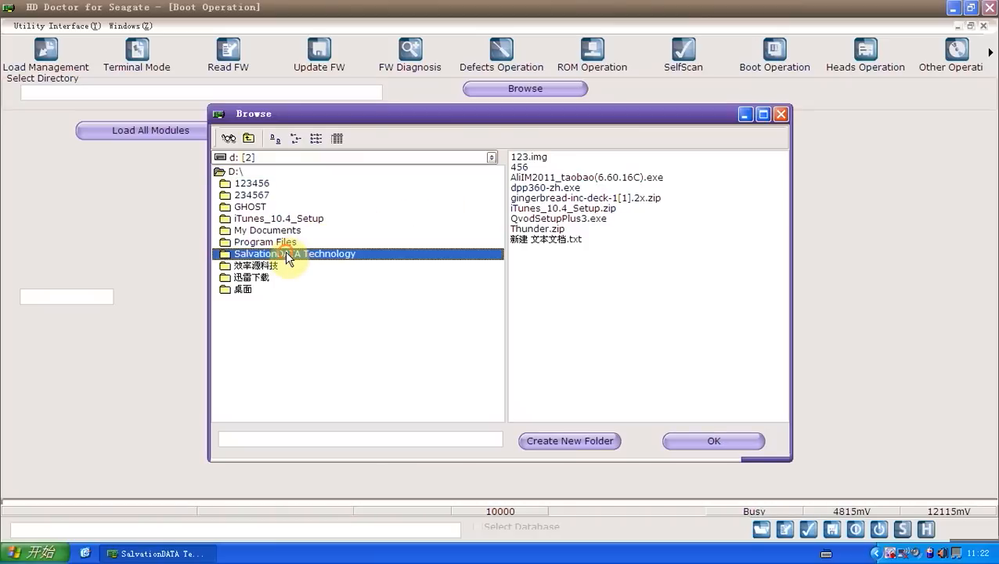
pyautogui.doubleClick(294, 252)
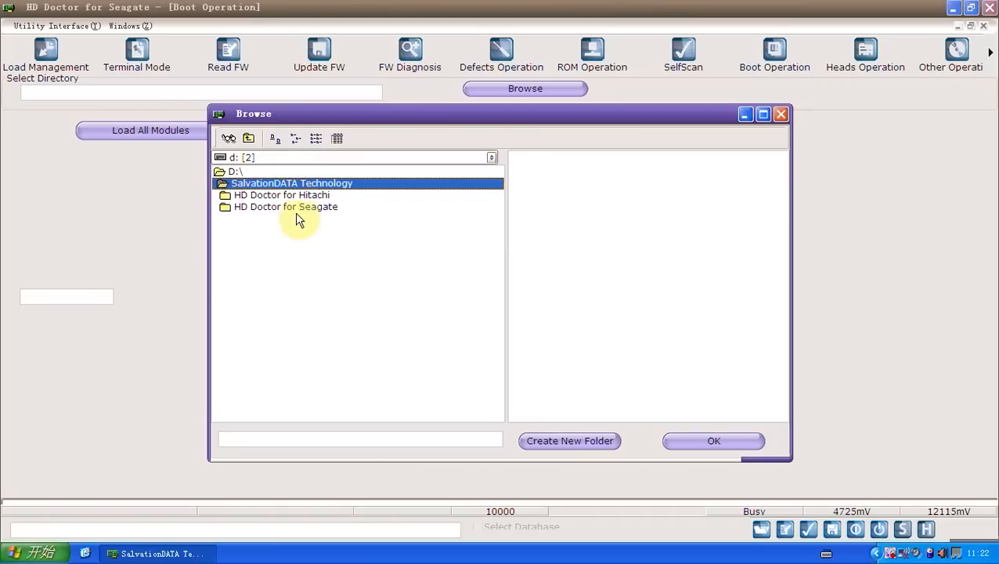
# Set the module directory to HD Doctor for Seagate > NHAWK1HD > ST380815AS > MOD
pyautogui.doubleClick(286, 206)
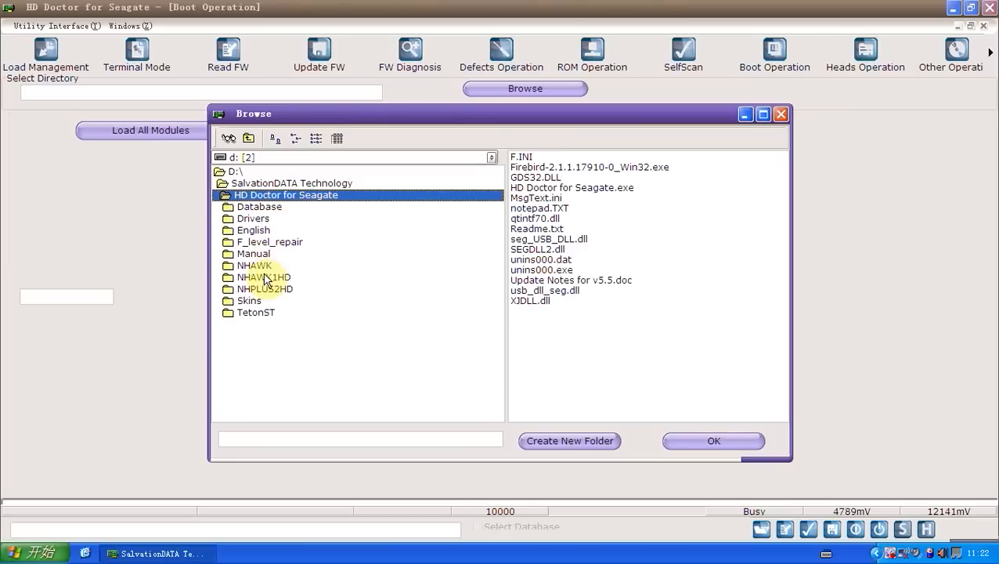
pyautogui.doubleClick(263, 277)
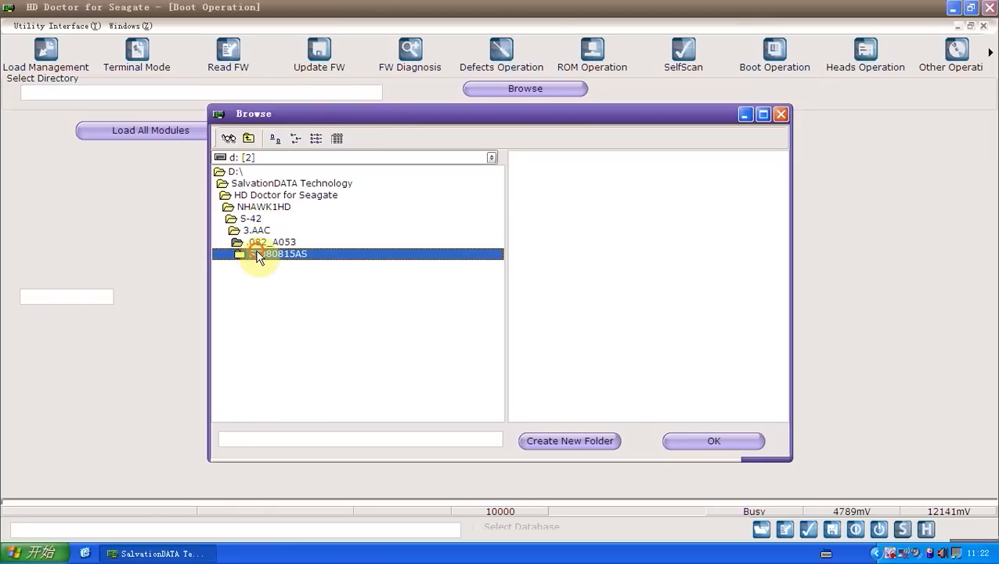
pyautogui.click(278, 253)
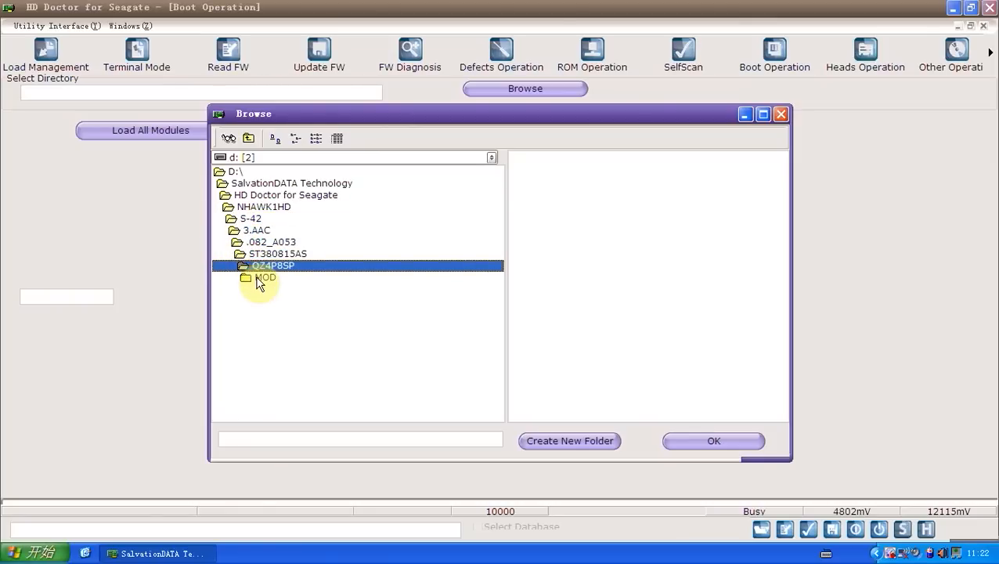
pyautogui.click(265, 277)
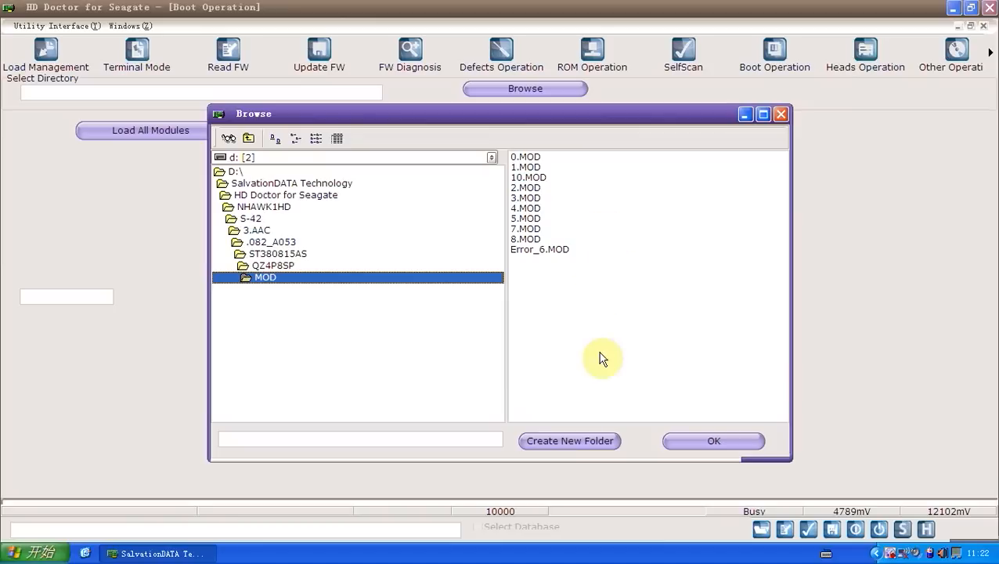
pyautogui.click(712, 440)
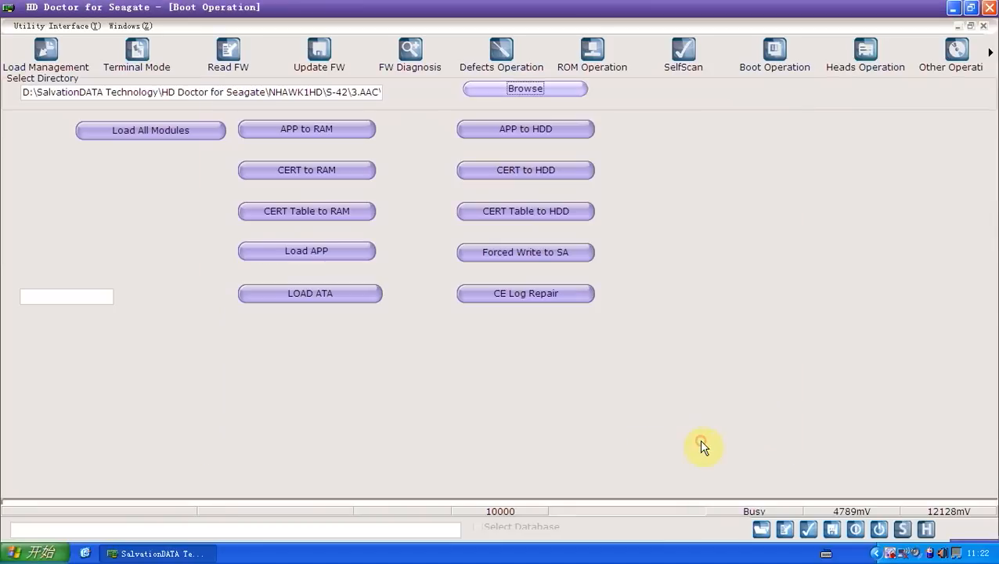
pyautogui.moveTo(385, 125)
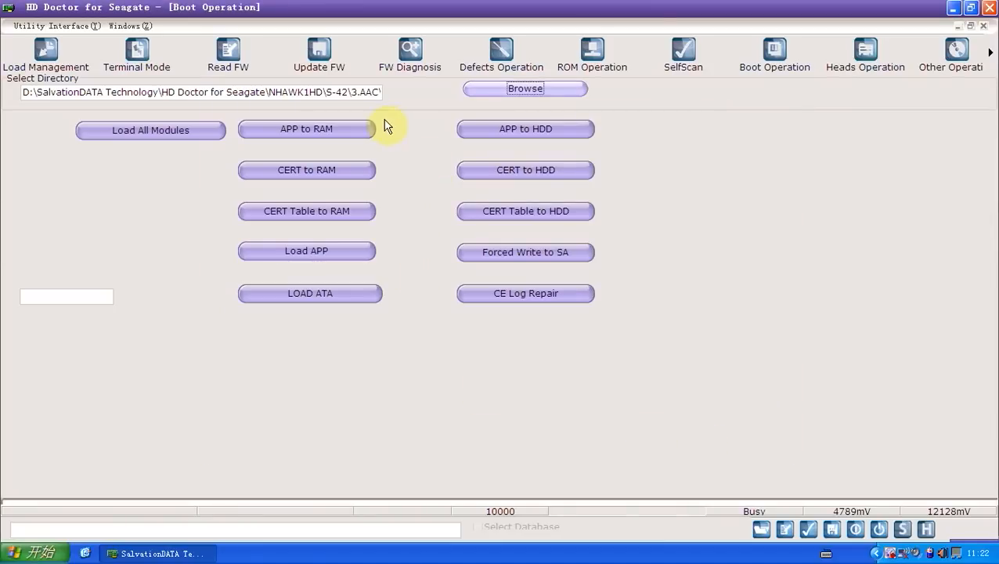
# Start loading the APP module into the drive's RAM
pyautogui.click(306, 128)
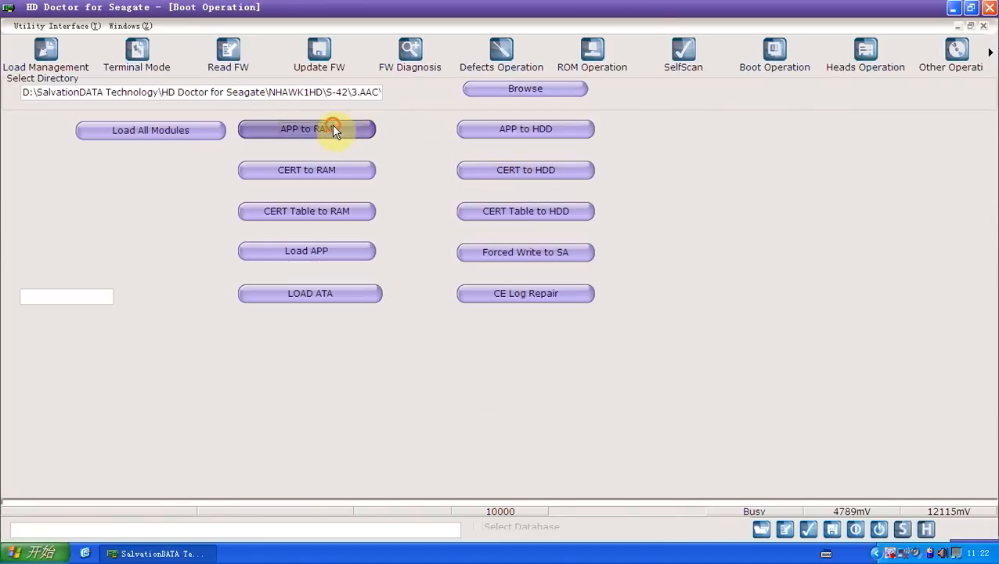
pyautogui.click(306, 128)
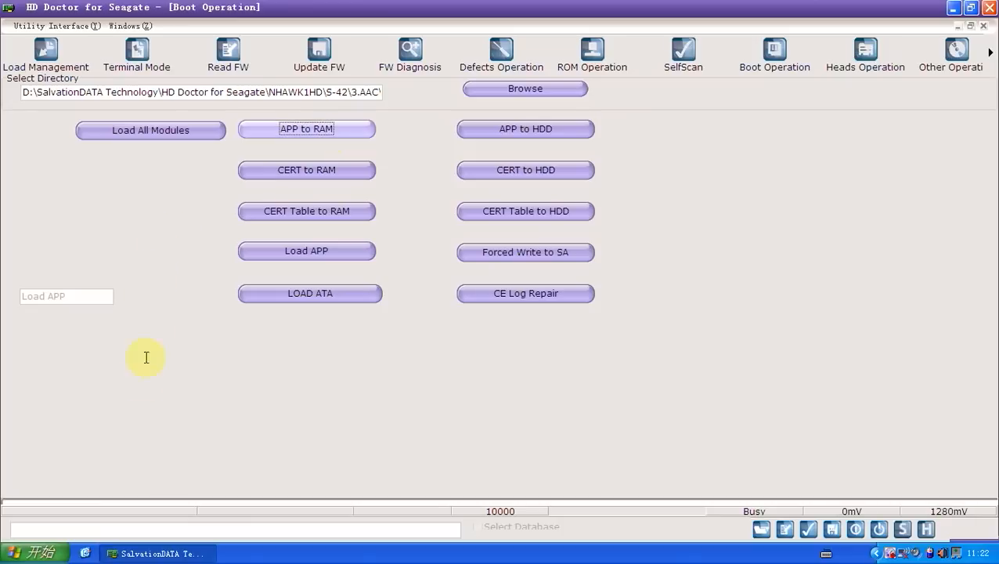
pyautogui.moveTo(143, 379)
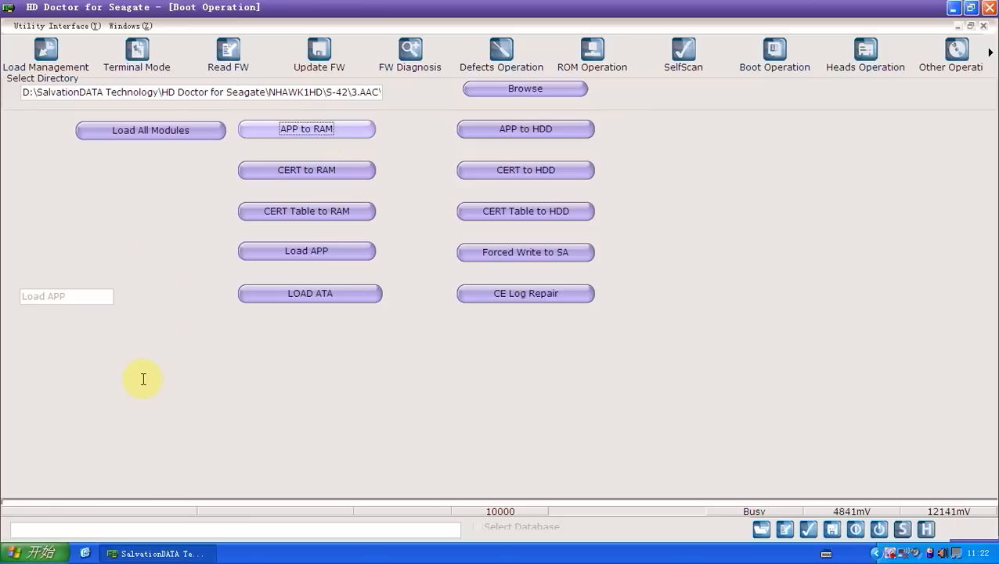
pyautogui.moveTo(47, 517)
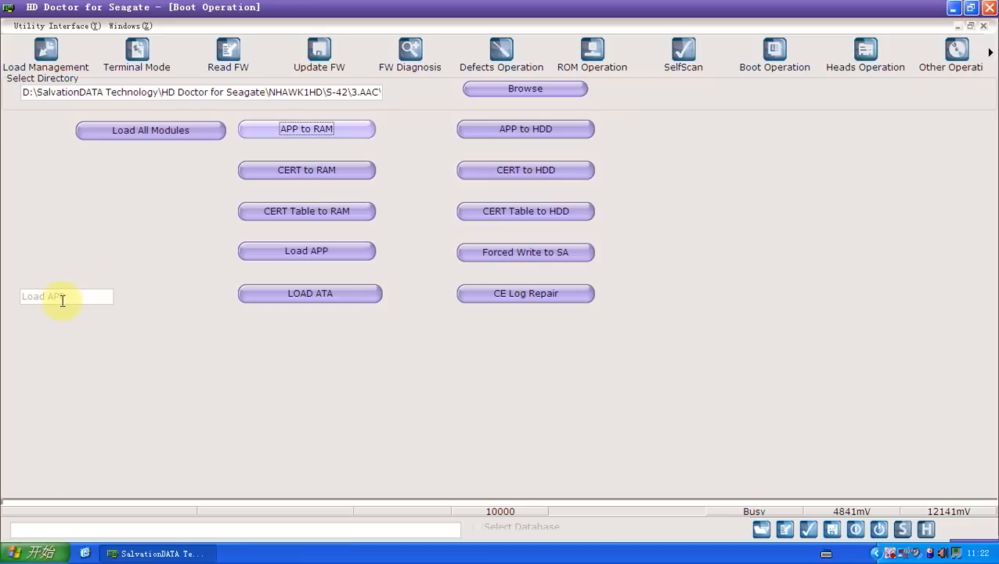
pyautogui.moveTo(67, 460)
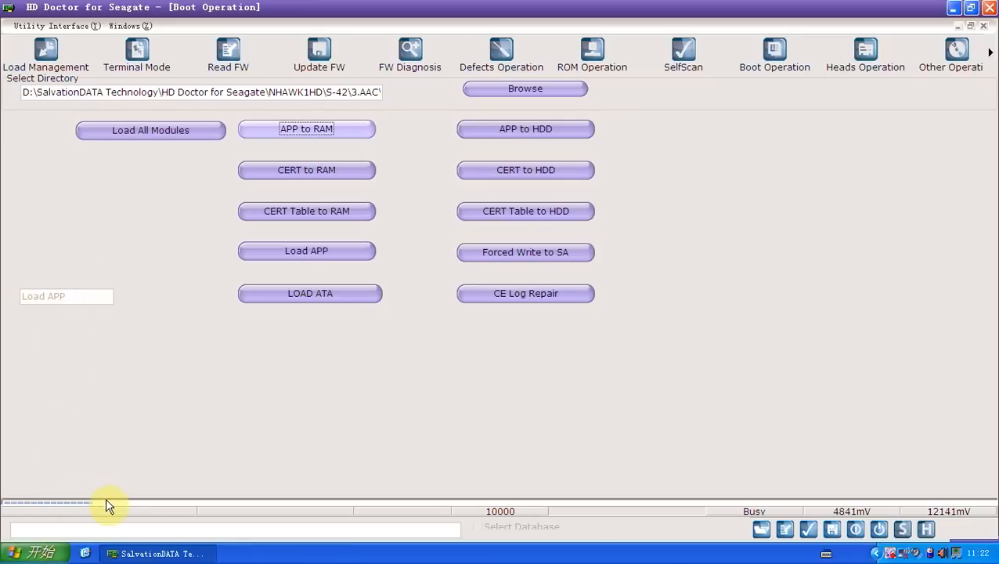
pyautogui.moveTo(253, 490)
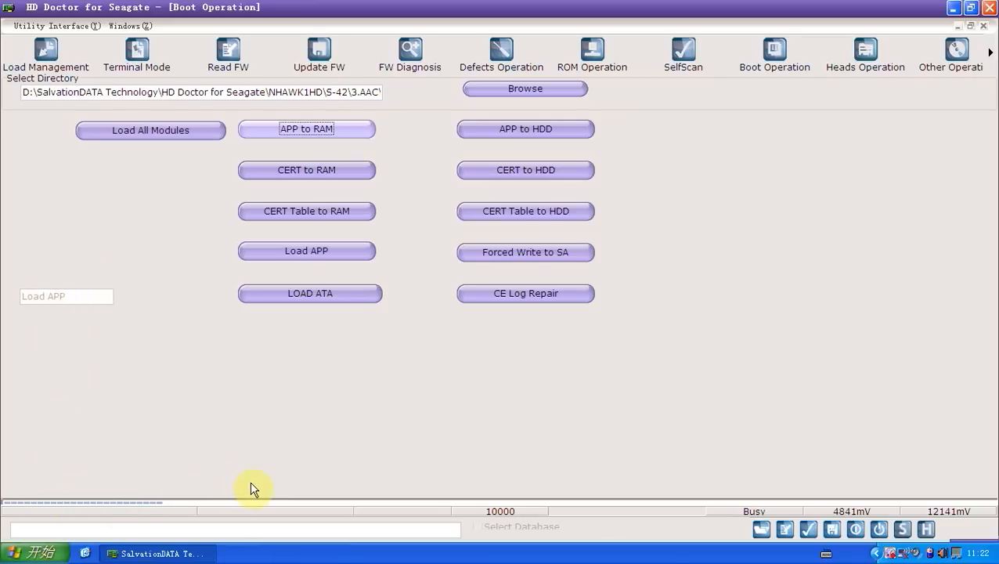
pyautogui.moveTo(310, 472)
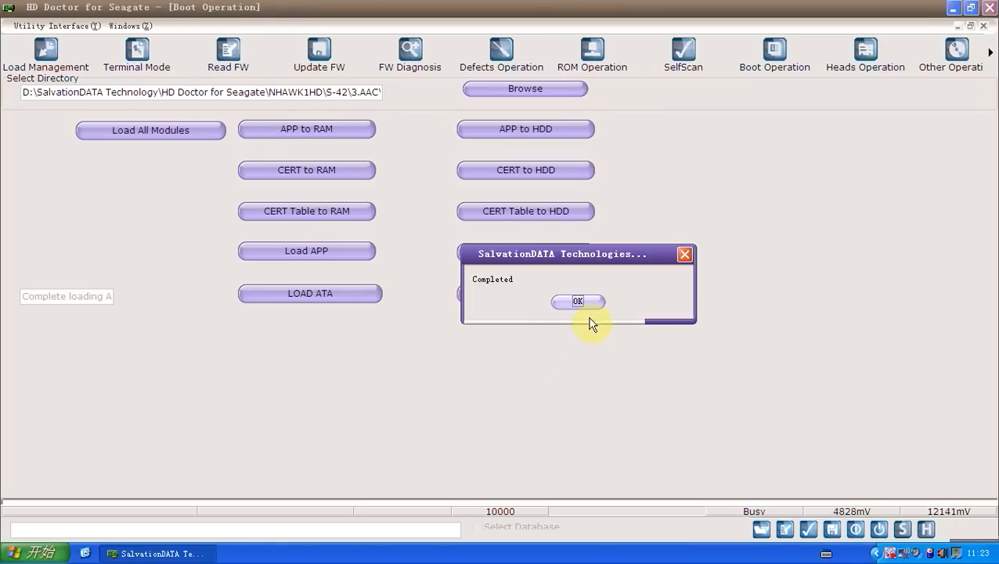
# Dismiss the Completed message and reset the drive with R at the terminal prompt
pyautogui.click(578, 302)
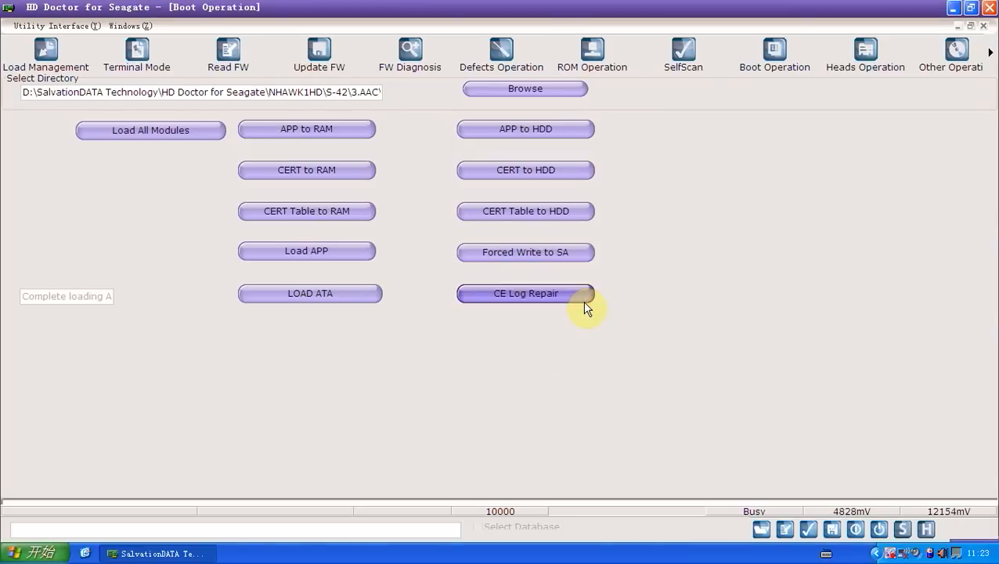
pyautogui.click(136, 54)
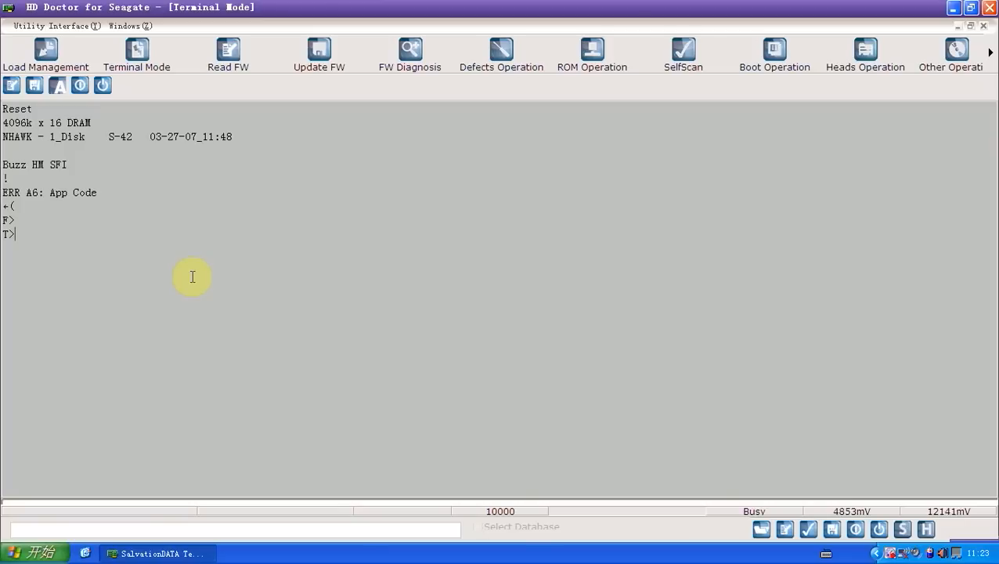
pyautogui.write('R')
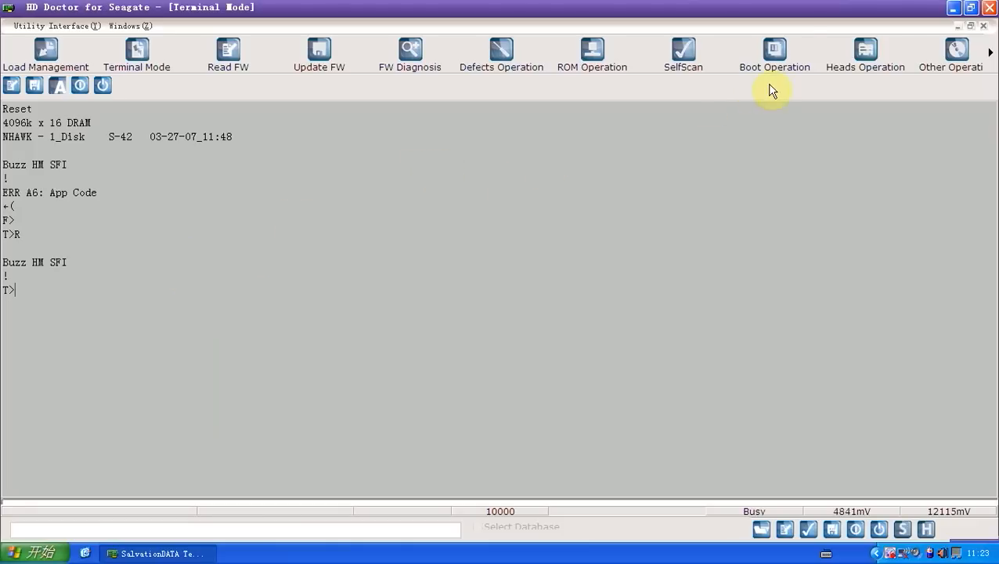
# Write the APP module to the HDD from Boot Operation and acknowledge Completed
pyautogui.click(774, 53)
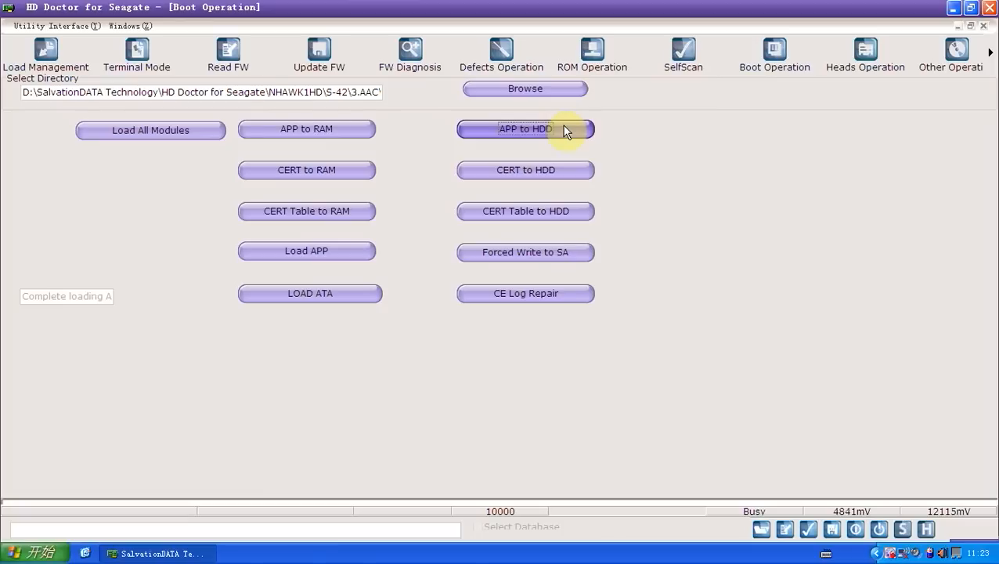
pyautogui.moveTo(733, 181)
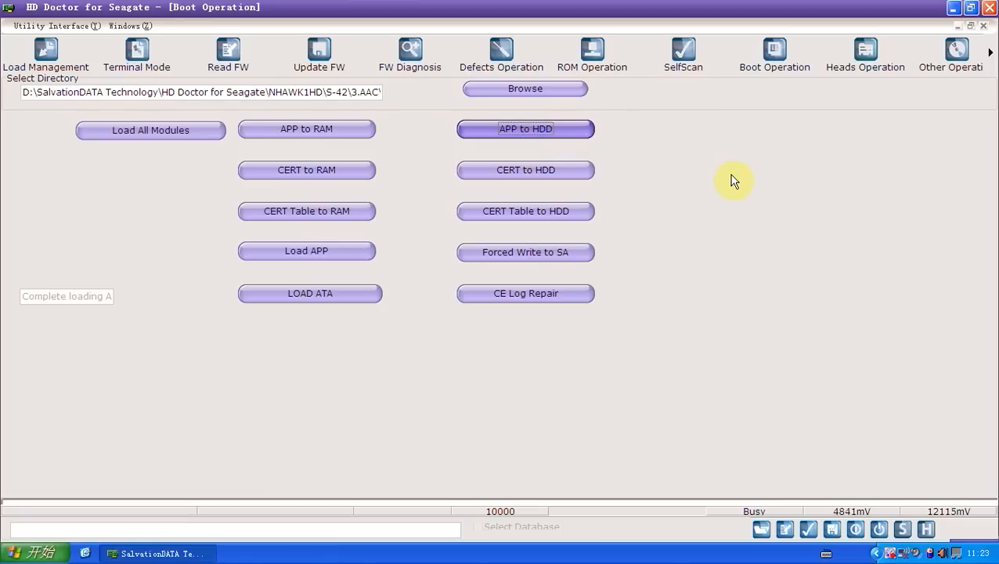
pyautogui.moveTo(426, 222)
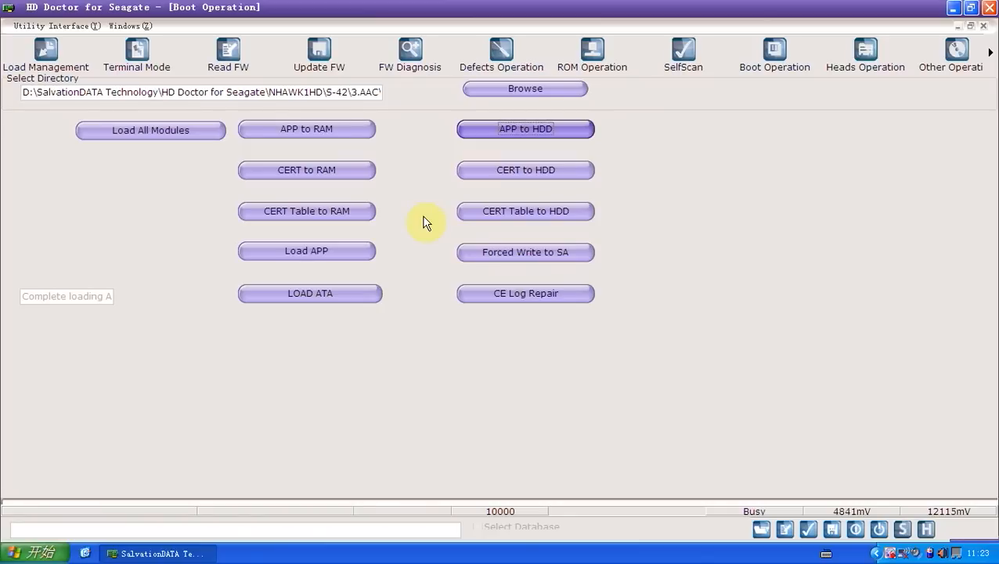
pyautogui.moveTo(576, 137)
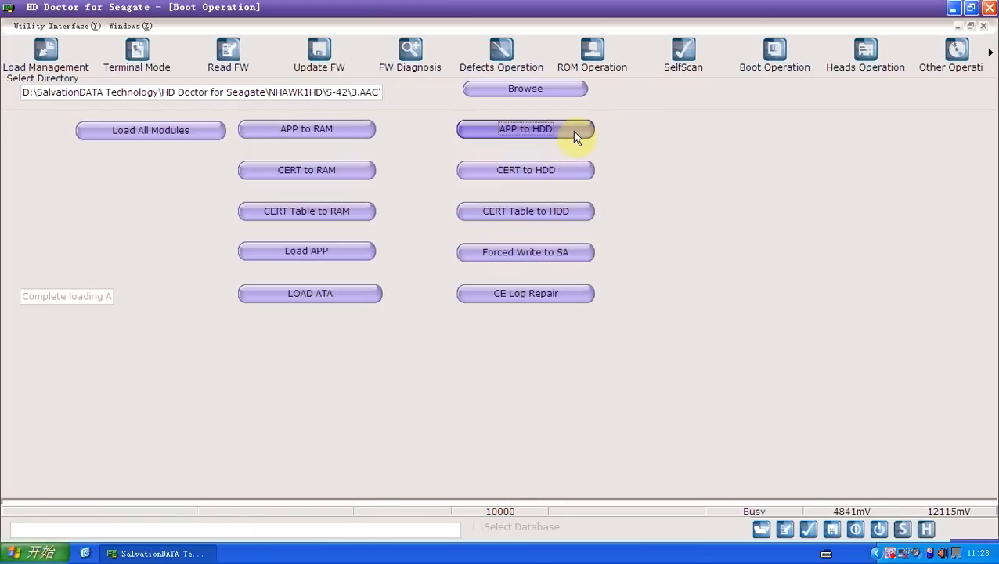
pyautogui.click(525, 128)
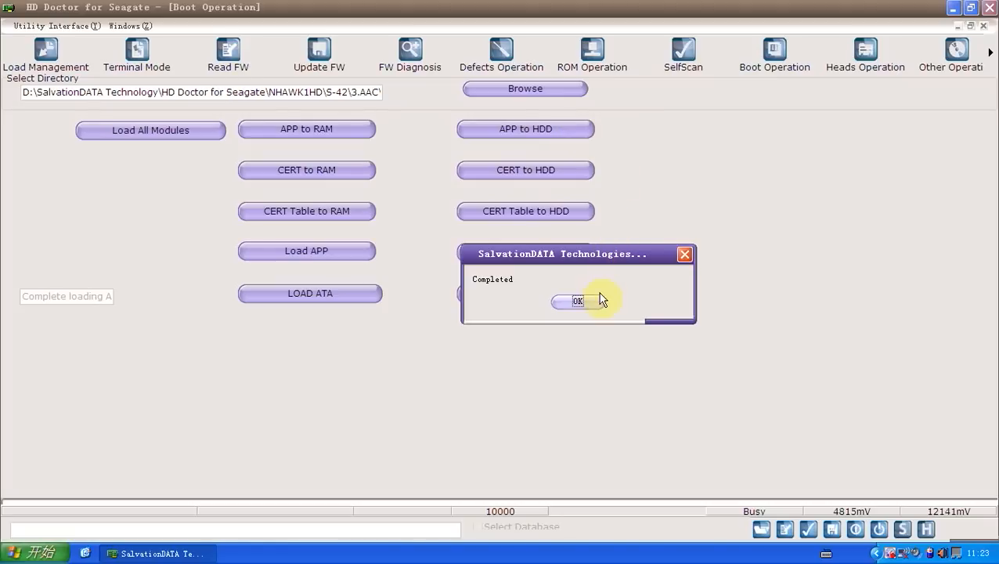
pyautogui.click(578, 302)
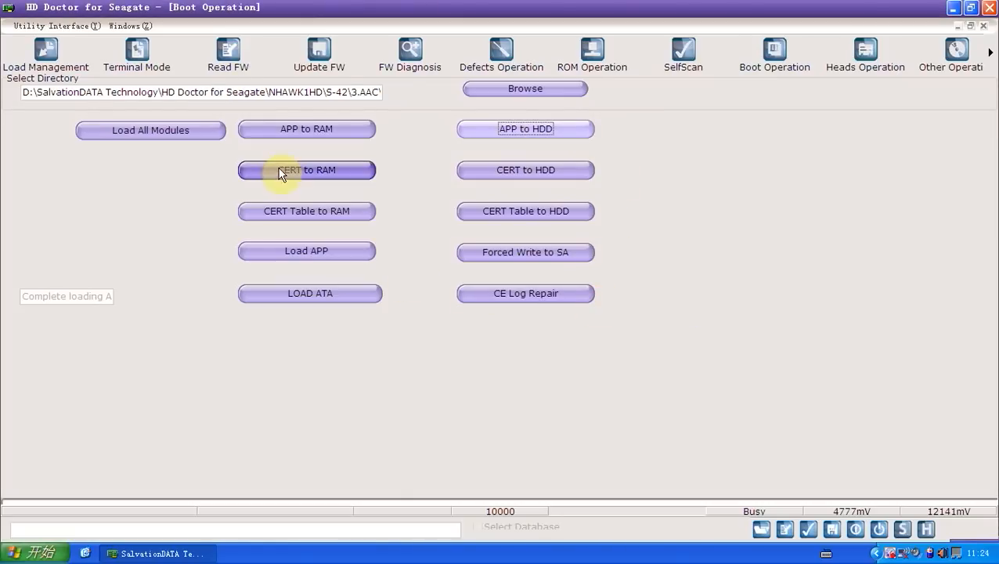
# Return to Terminal Mode to check the drive's output after the APP write
pyautogui.click(137, 55)
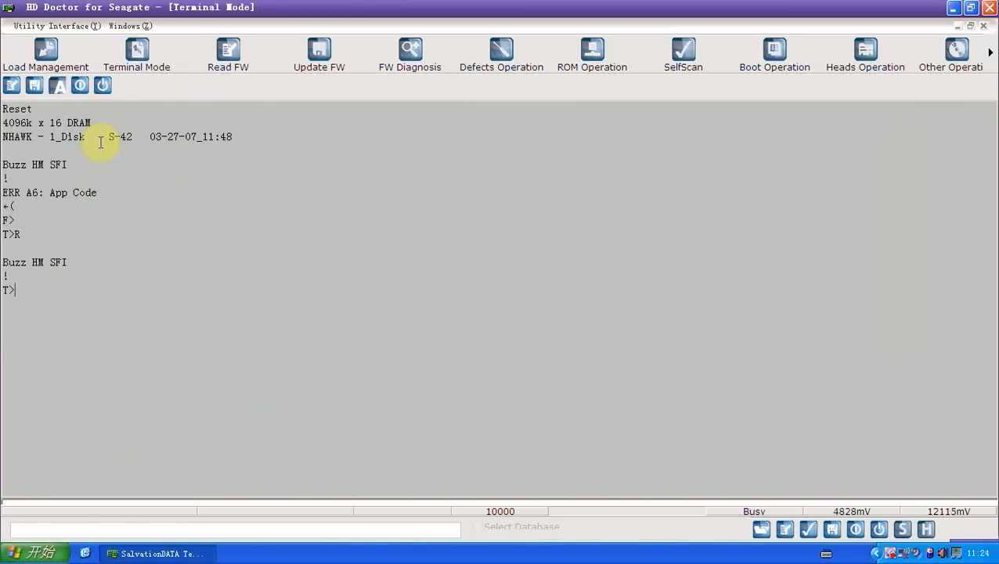
pyautogui.moveTo(102, 84)
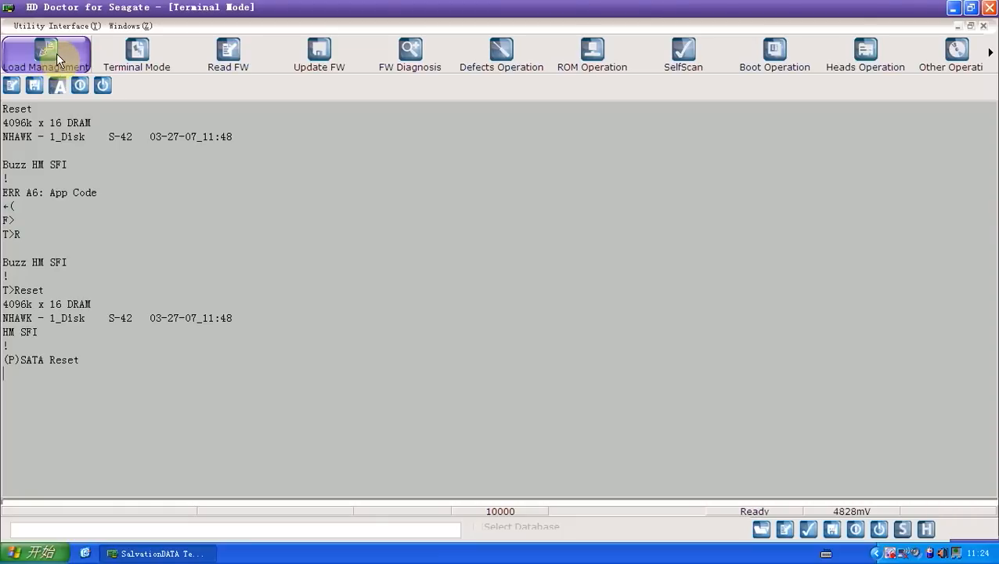
# Return to Load Management with Barracuda 10 (NHAWK1HD) still selected
pyautogui.click(45, 55)
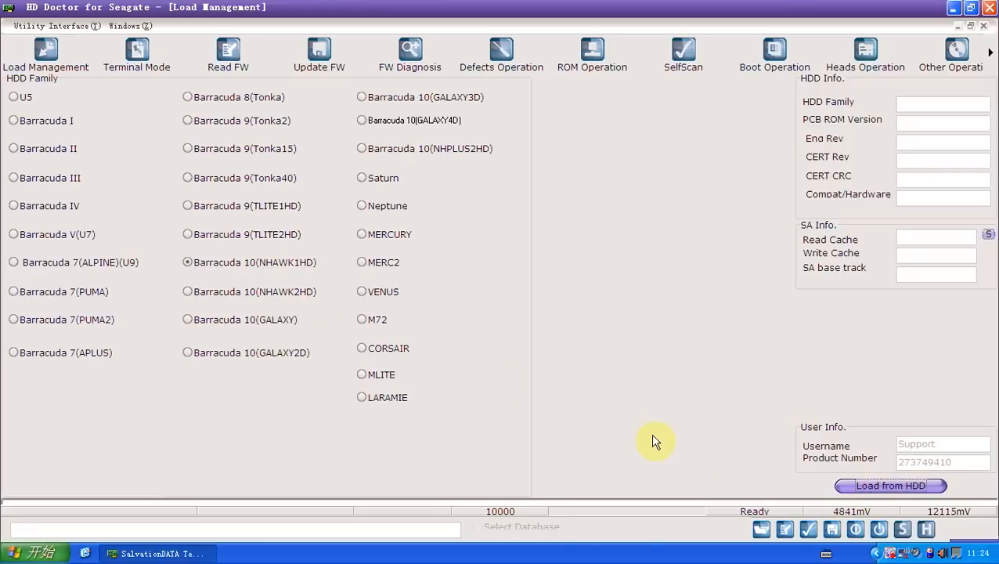
pyautogui.moveTo(229, 440)
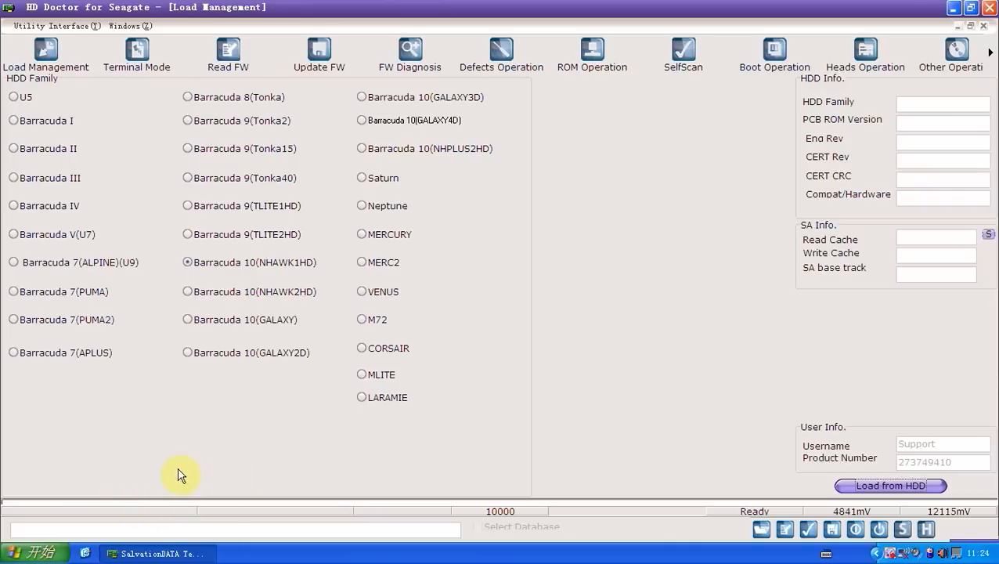
pyautogui.moveTo(165, 462)
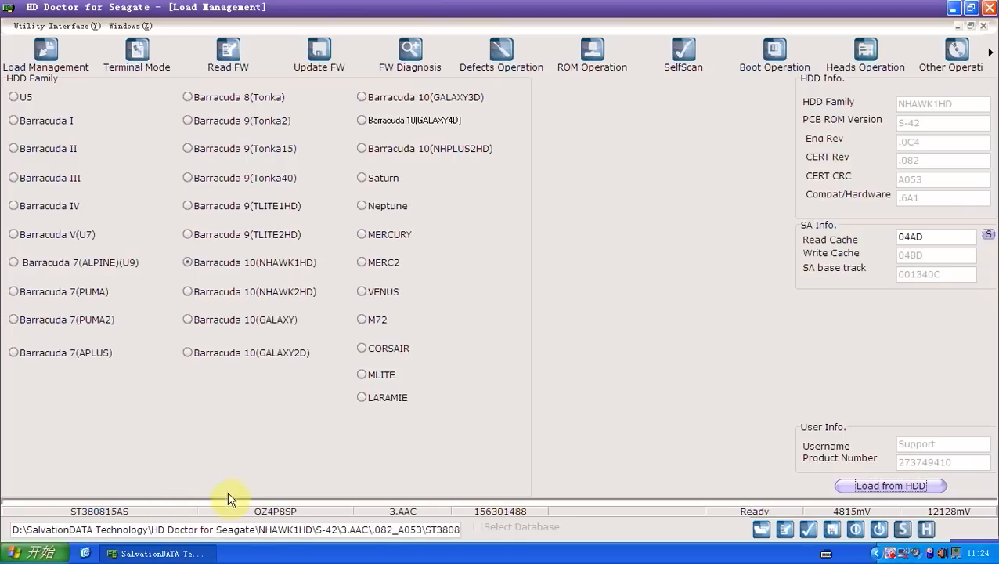
pyautogui.moveTo(873, 121)
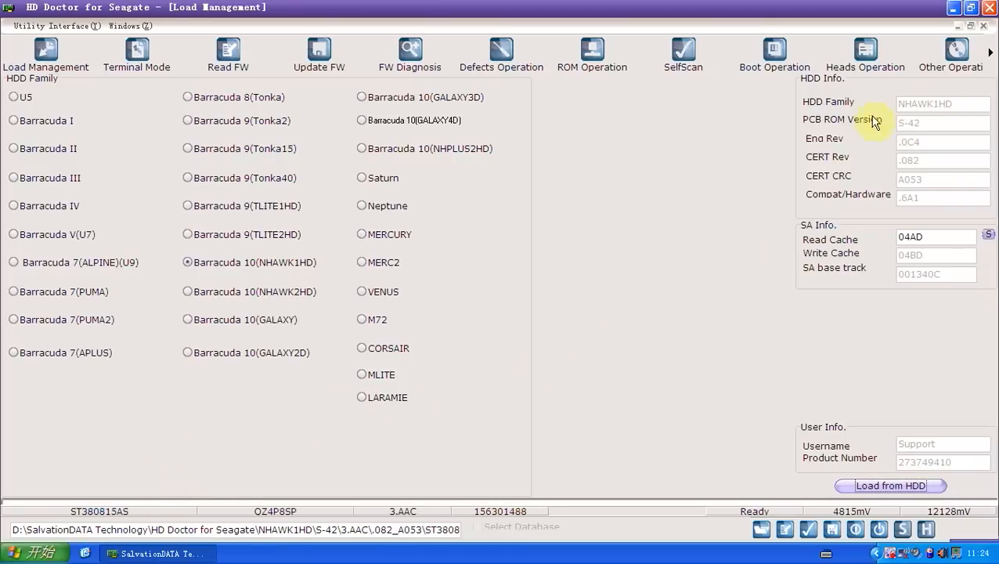
pyautogui.moveTo(823, 218)
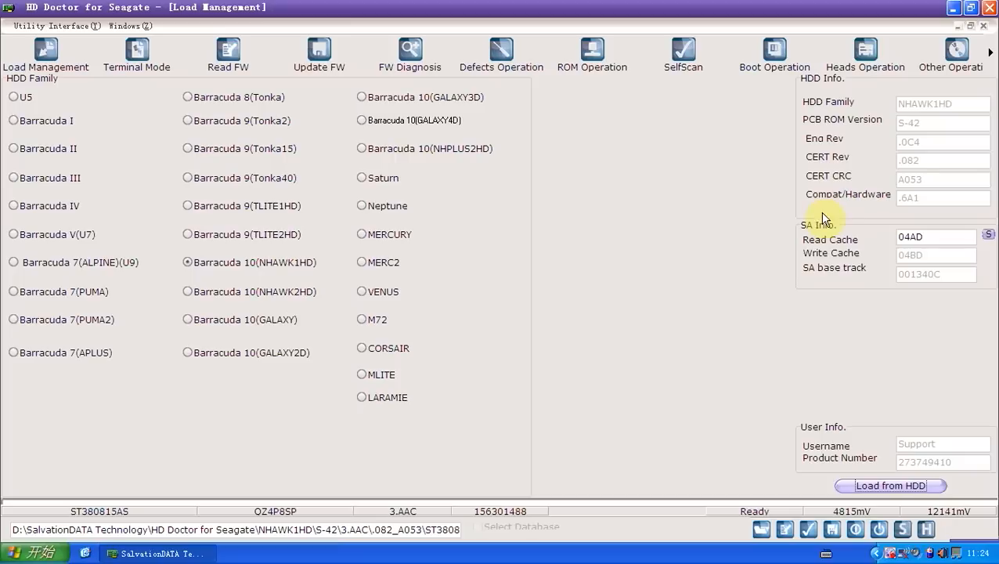
pyautogui.moveTo(990, 49)
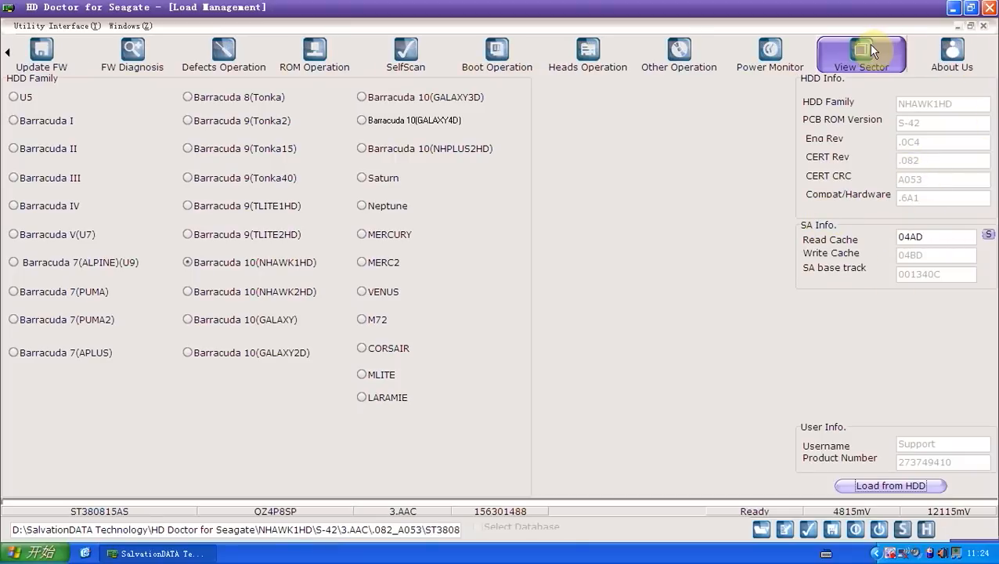
# Read the drive's sectors in View Sector, showing all-zero data, and advance to offset 6
pyautogui.click(861, 53)
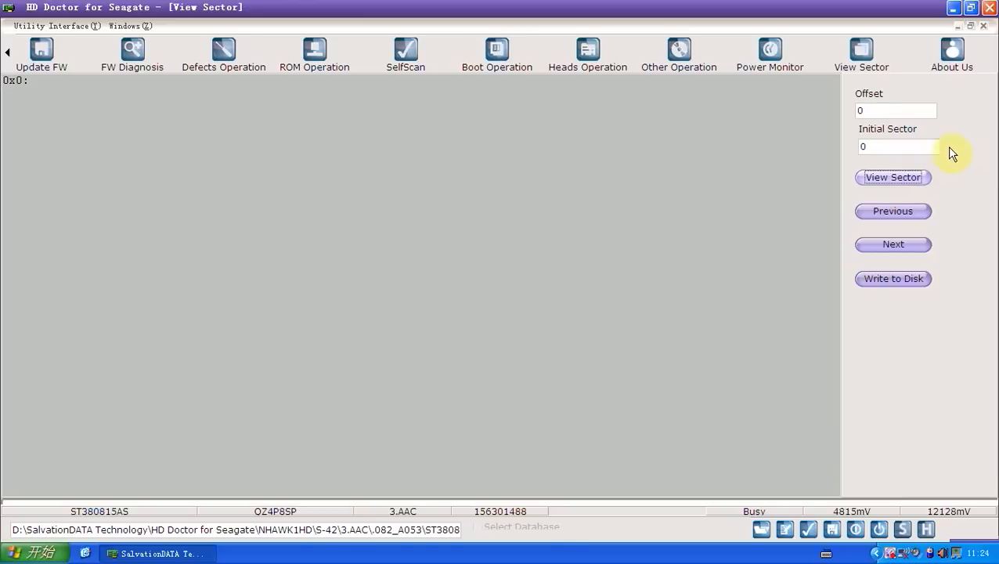
pyautogui.click(892, 176)
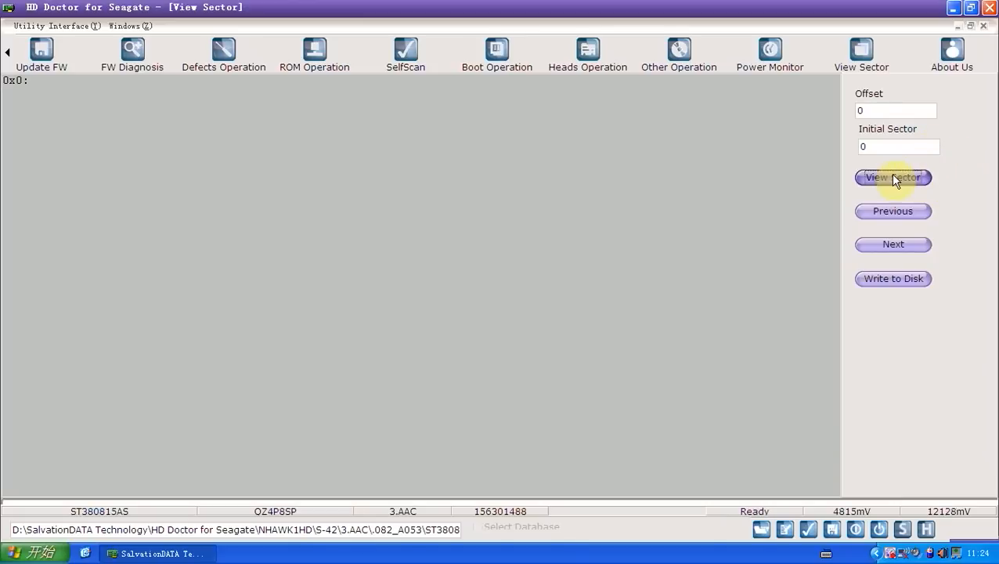
pyautogui.click(893, 177)
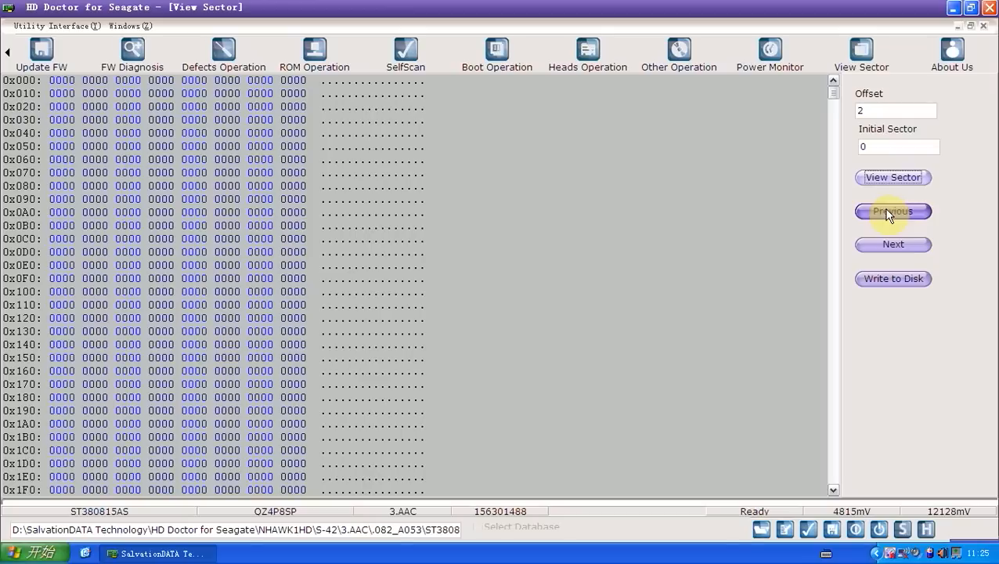
pyautogui.click(893, 244)
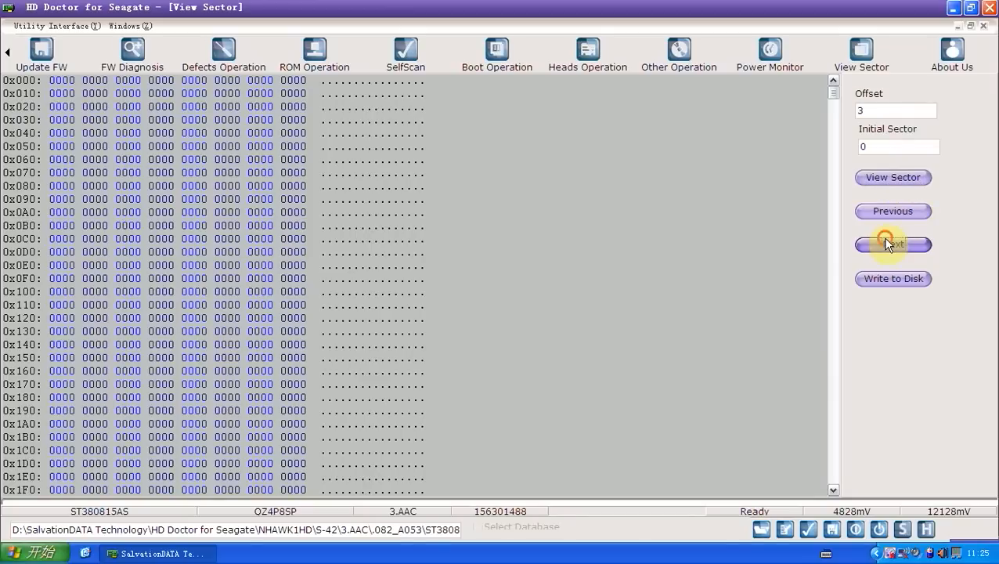
pyautogui.click(892, 244)
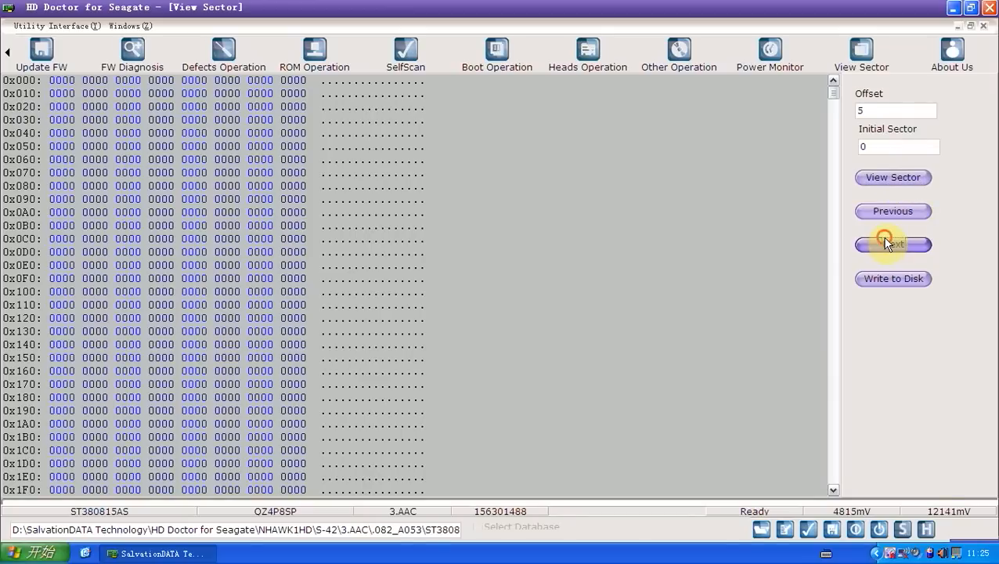
pyautogui.click(893, 244)
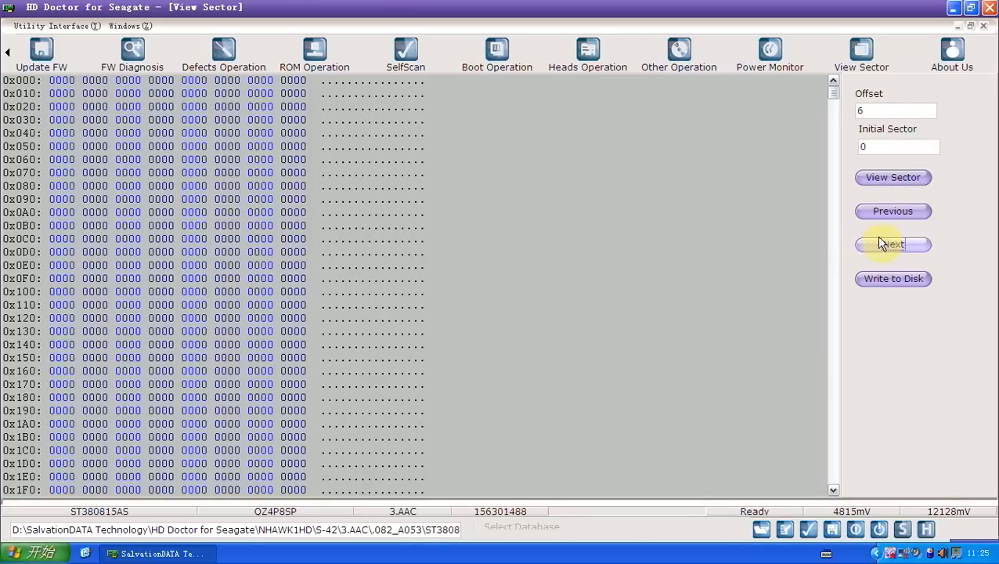